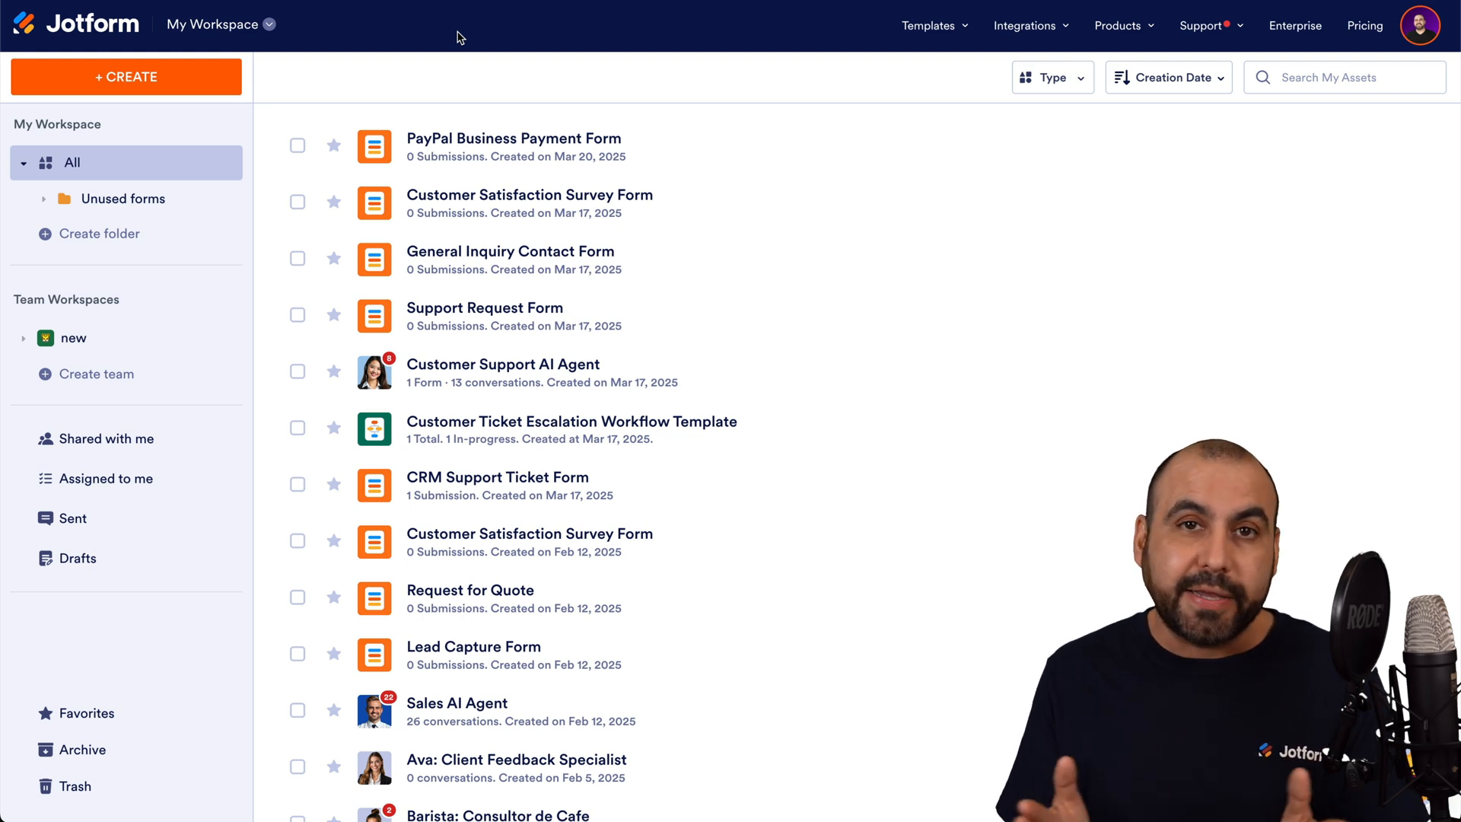
{"action": "mouse_move", "coordinate": [521, 55]}
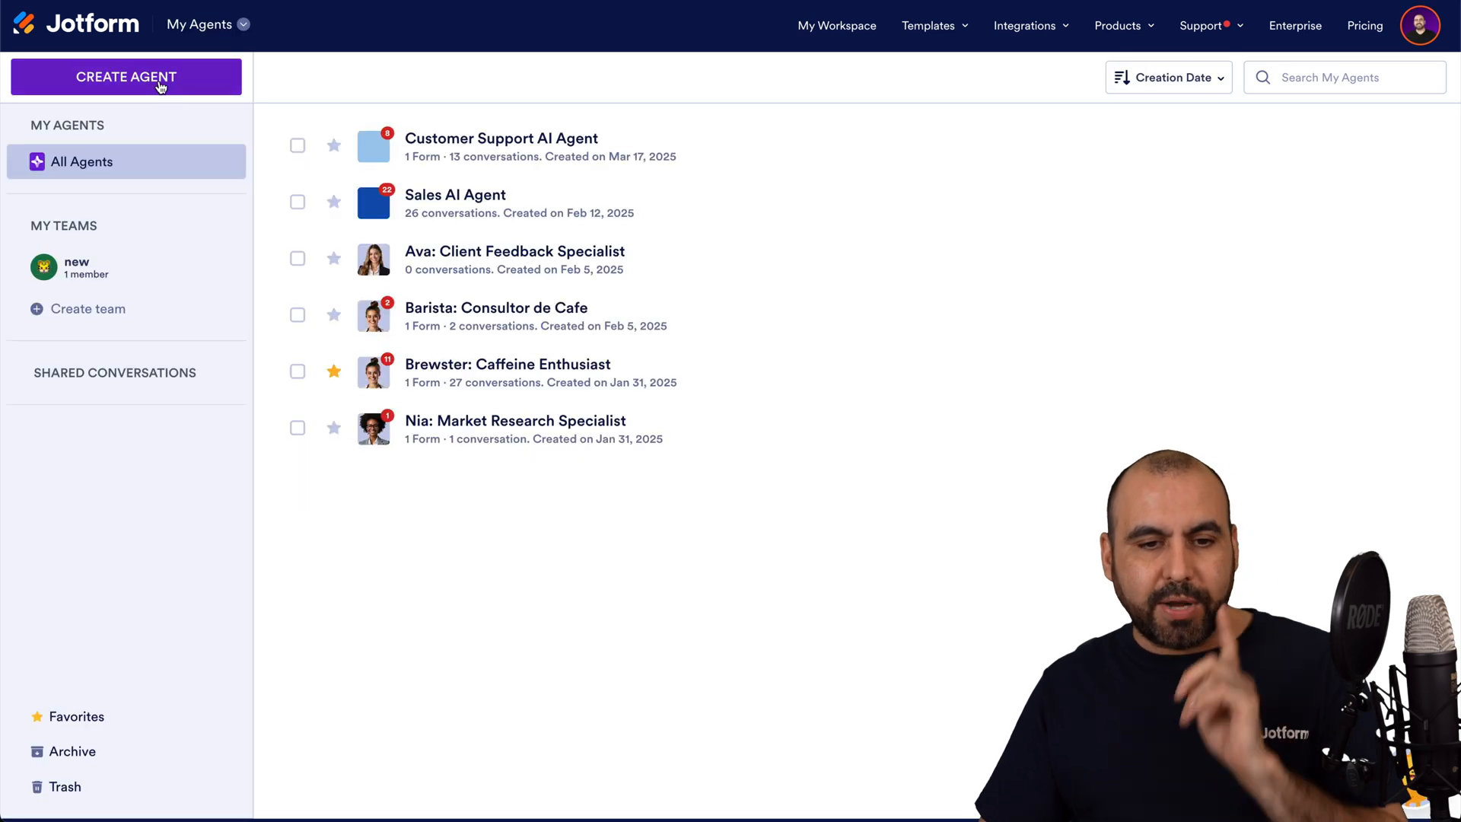
- Start Create Agent, browse the template option, then close the picker back to My Agents
{"action": "left_click", "coordinate": [126, 76]}
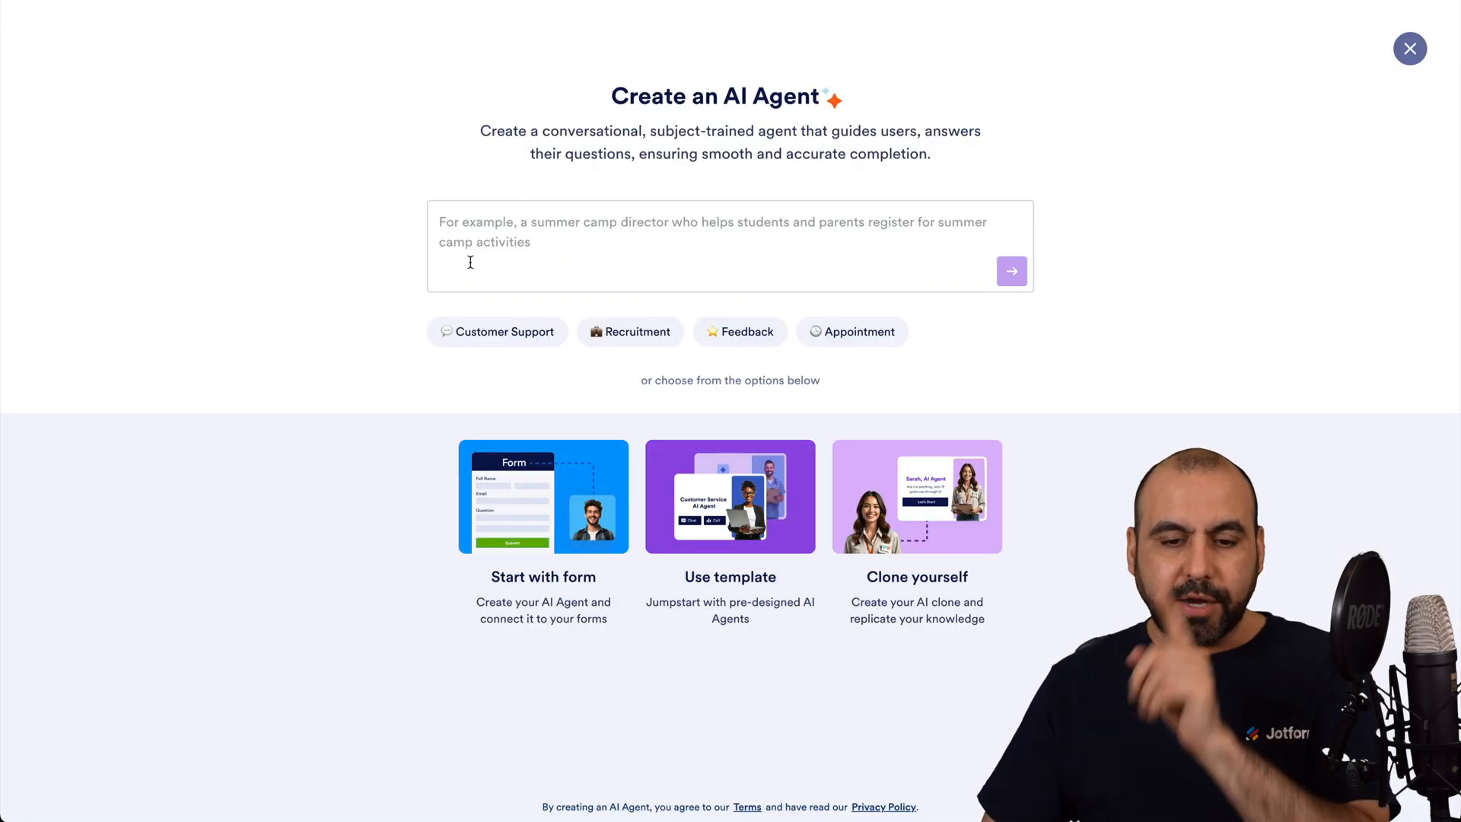
{"action": "left_click", "coordinate": [729, 496]}
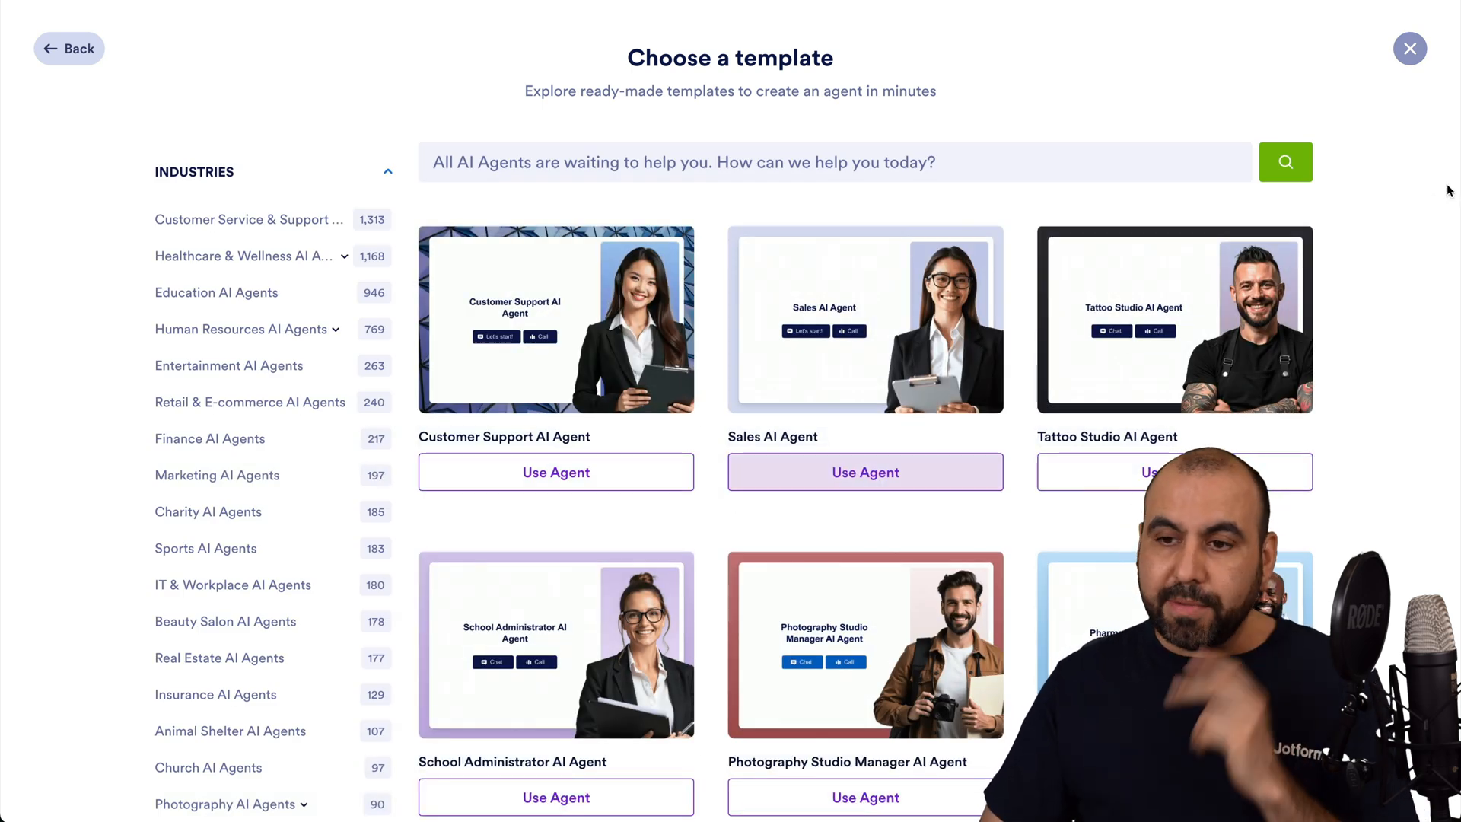
{"action": "left_click", "coordinate": [1409, 48]}
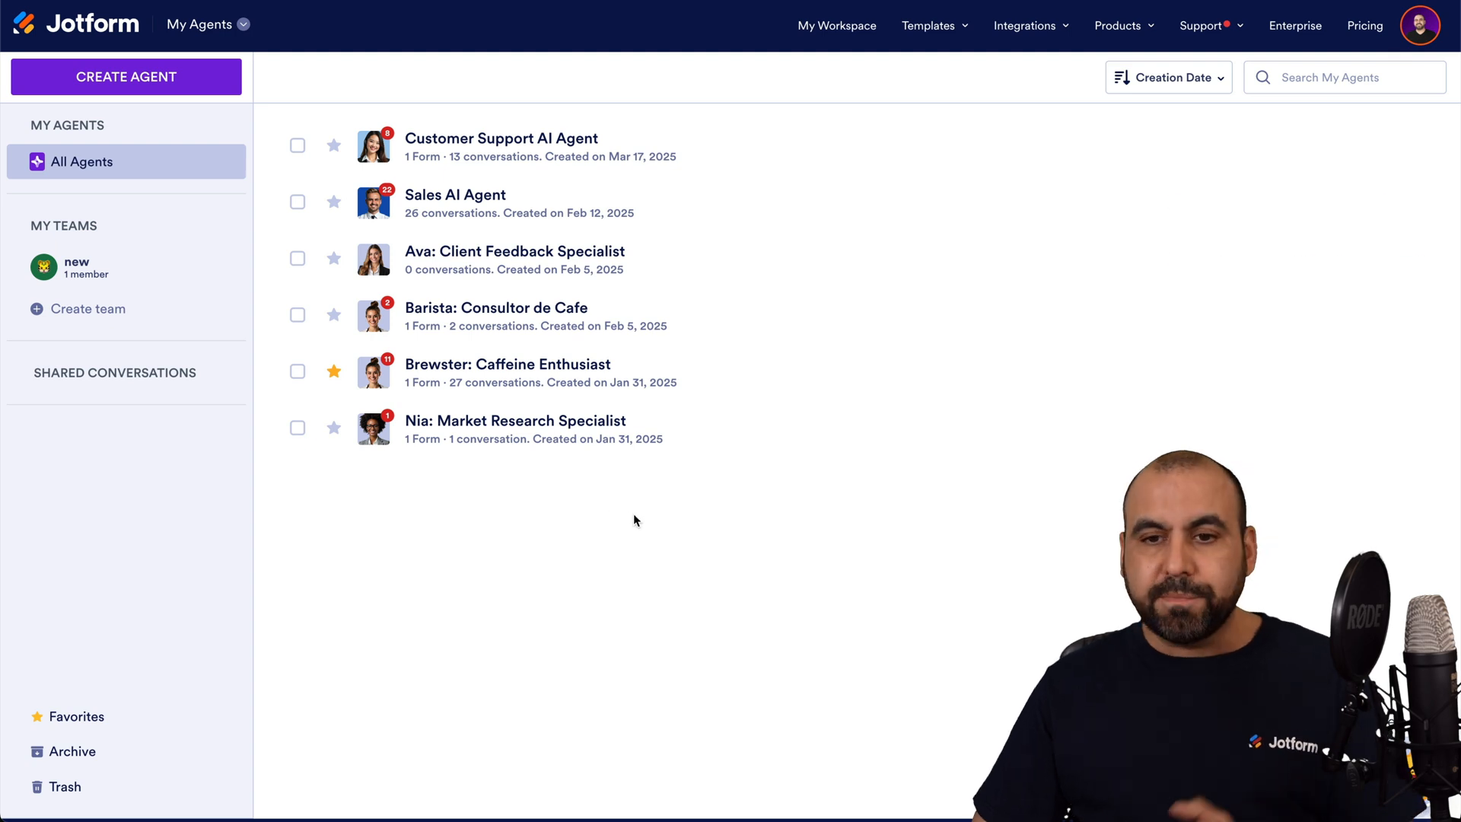
- Go from the Templates menu to the AI Agent Templates gallery
{"action": "left_click", "coordinate": [928, 26]}
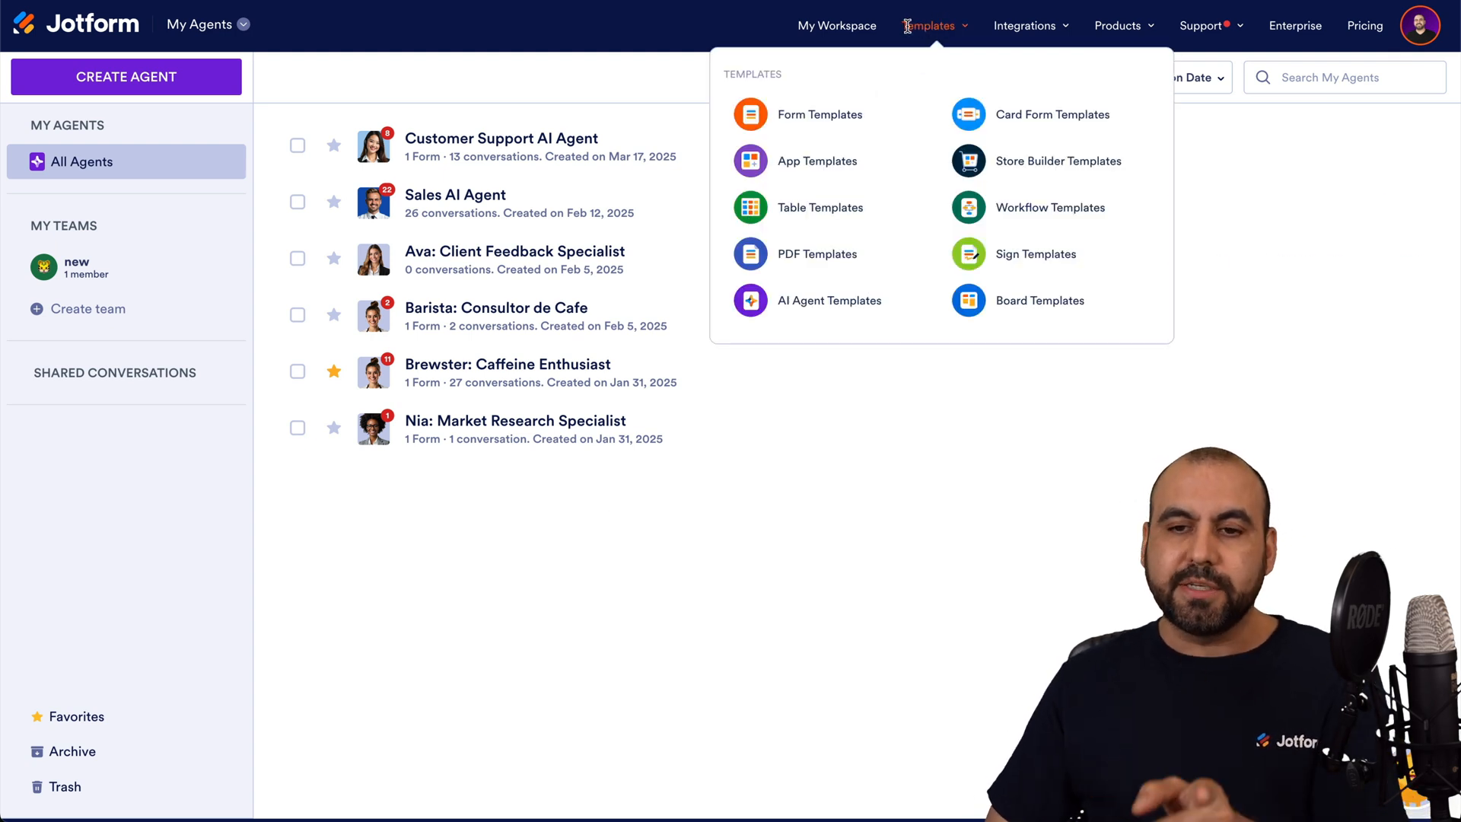
{"action": "mouse_move", "coordinate": [828, 299]}
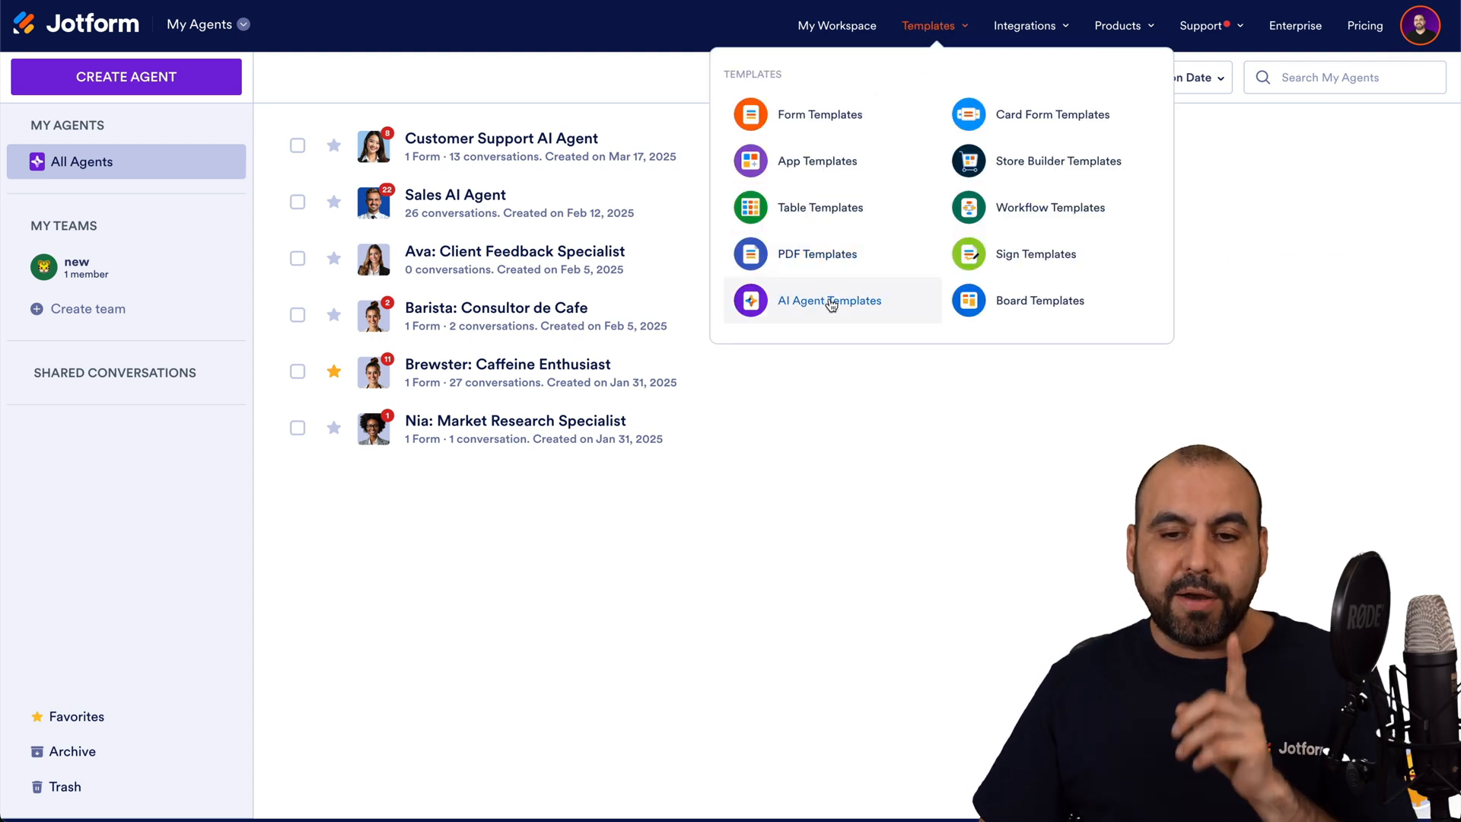
{"action": "mouse_move", "coordinate": [779, 328]}
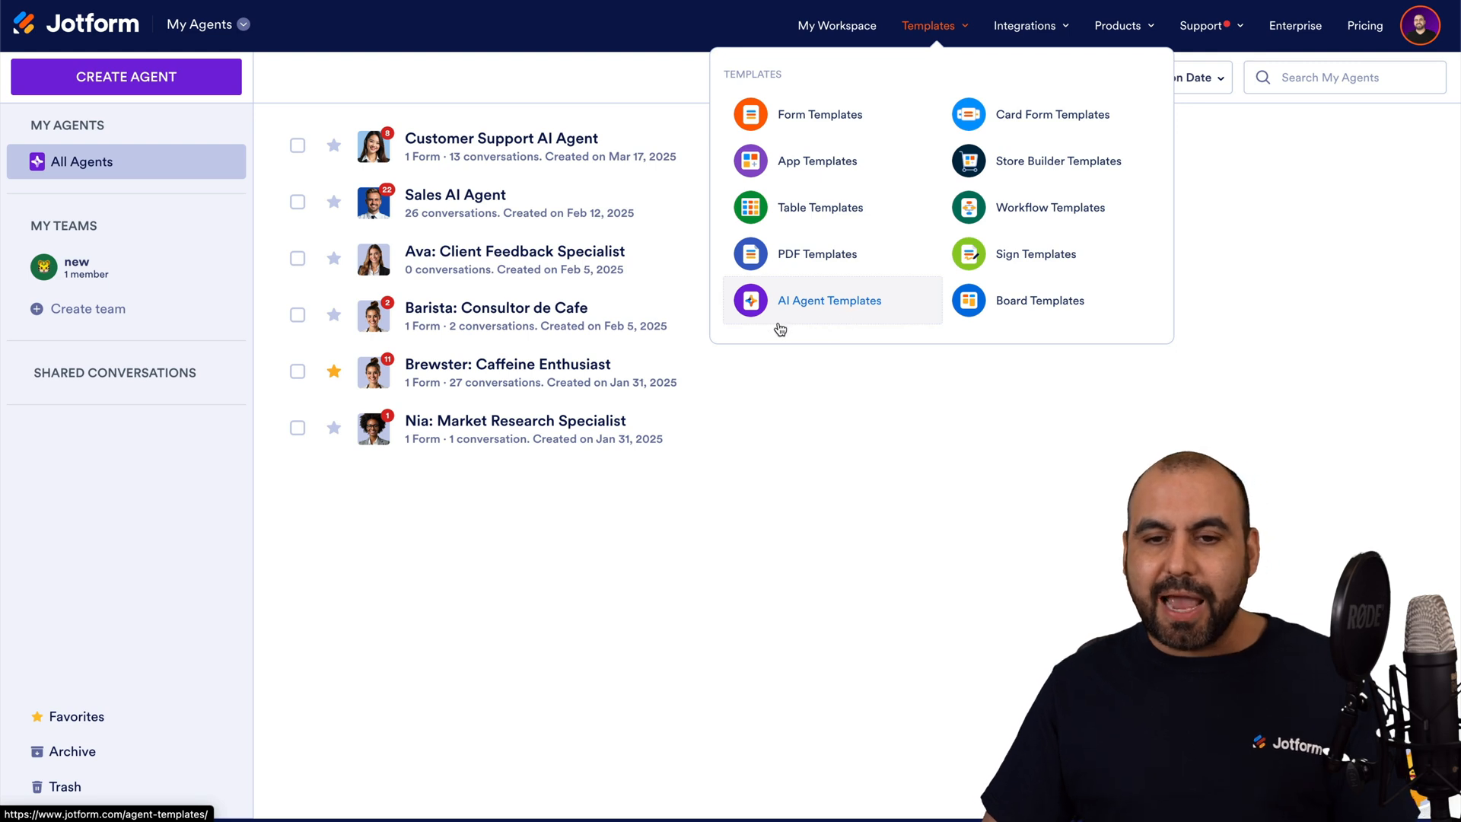
{"action": "left_click", "coordinate": [827, 300]}
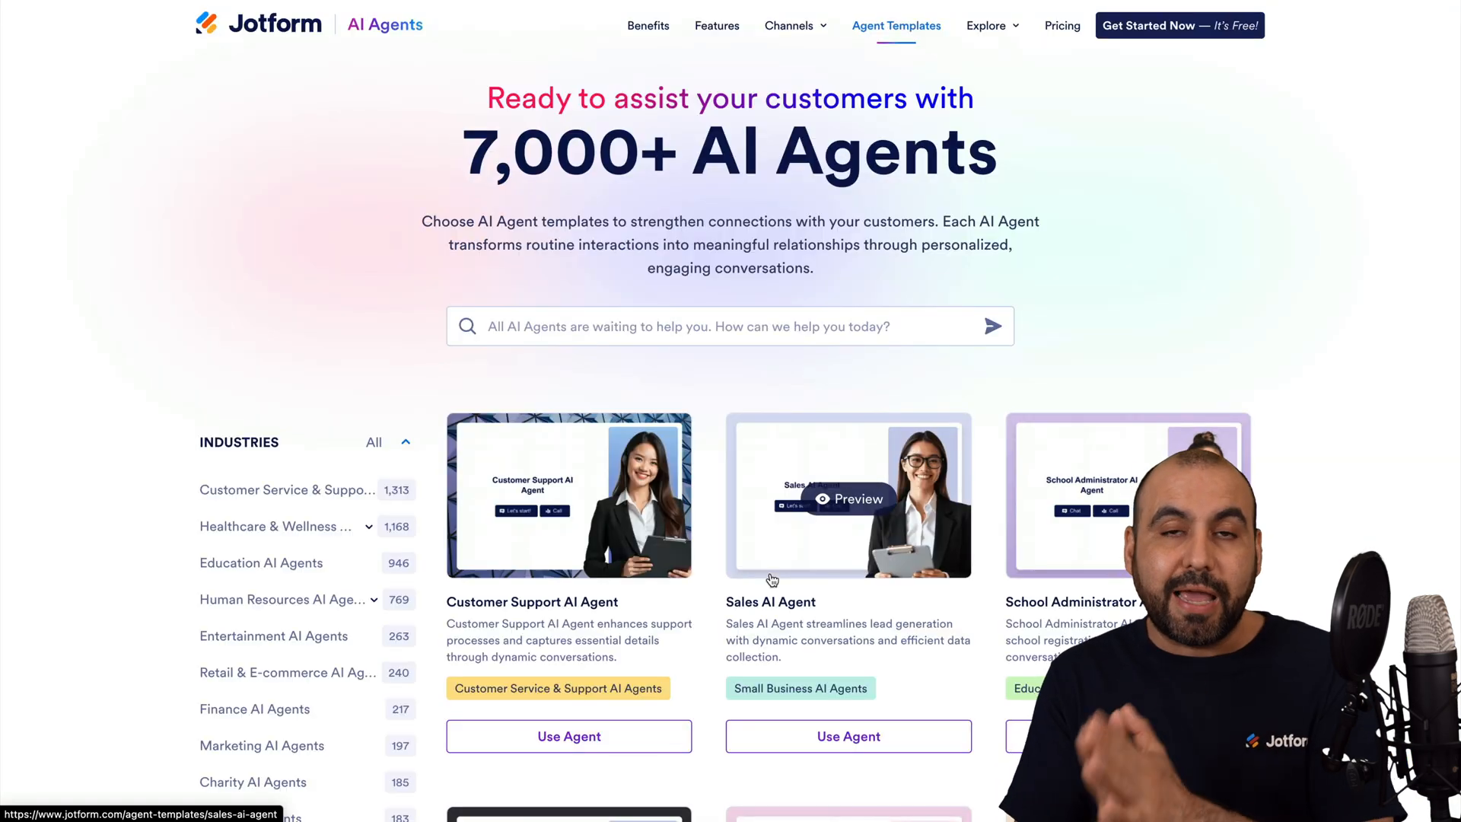
{"action": "mouse_move", "coordinate": [770, 602]}
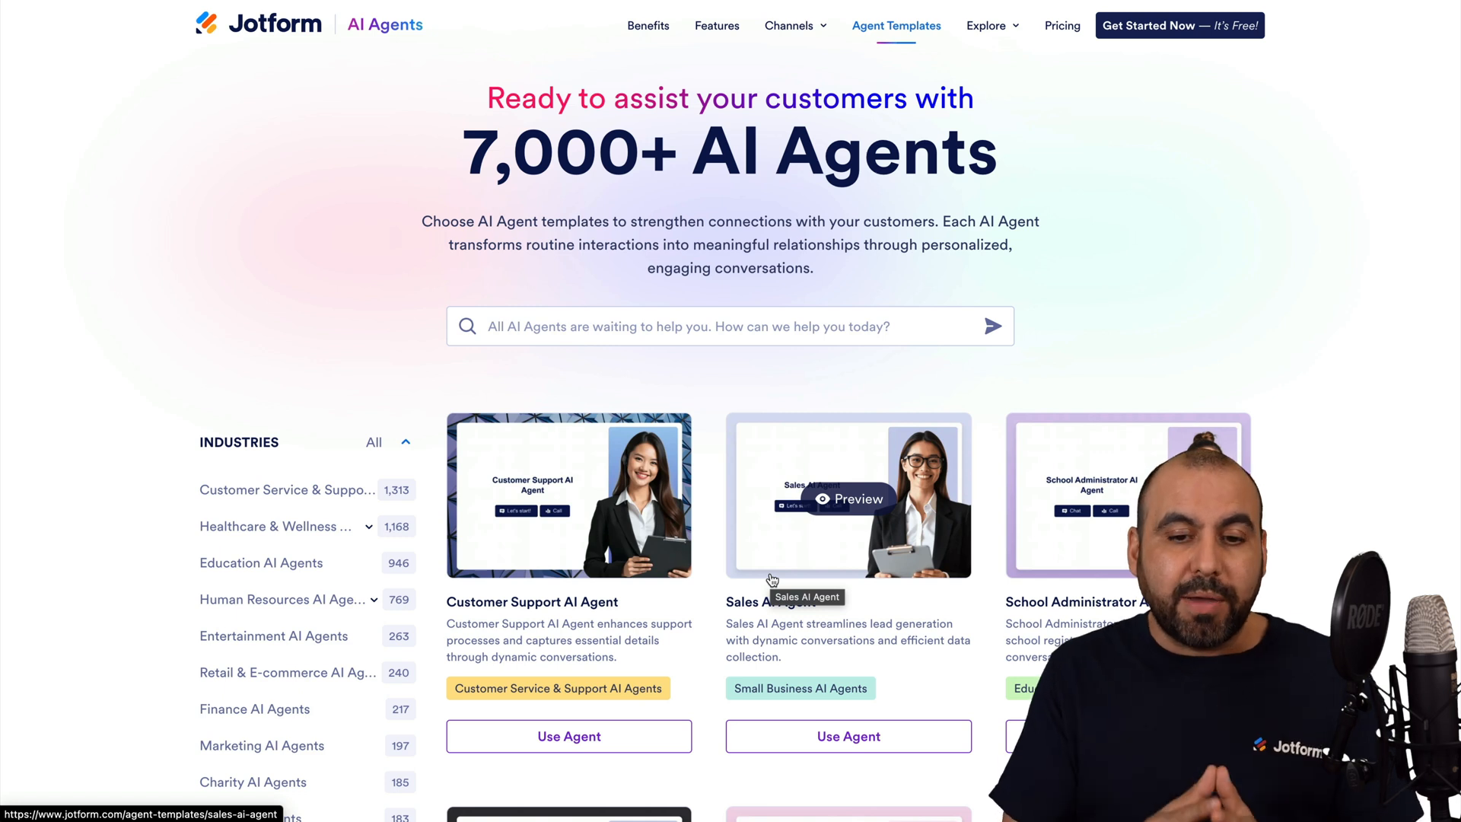
{"action": "scroll", "scroll_direction": "down", "scroll_amount": 3}
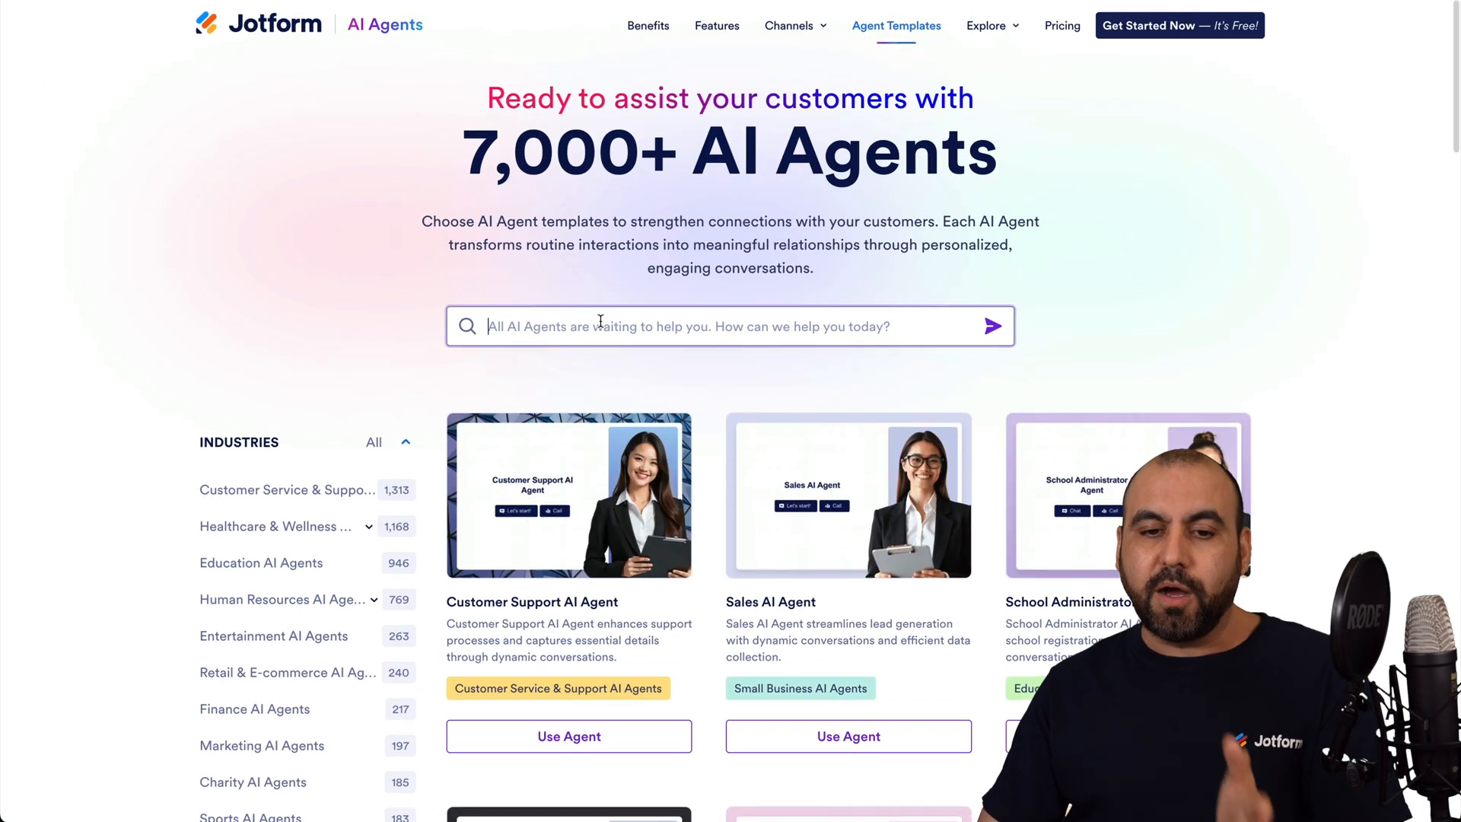
- Try the template search box, then scroll the gallery toward the Information Request AI Chatbot
{"action": "left_click", "coordinate": [653, 326]}
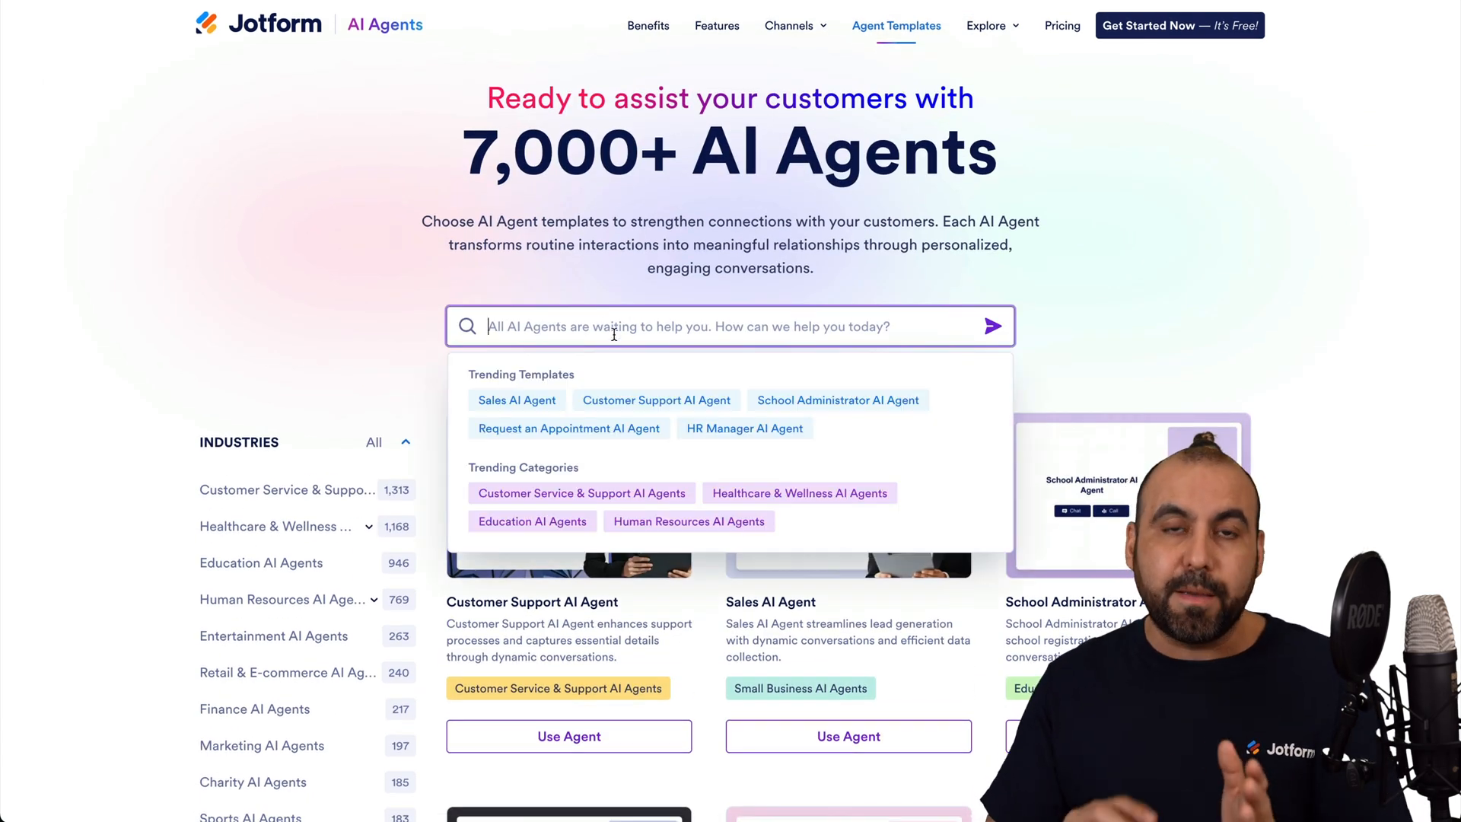
{"action": "left_click", "coordinate": [330, 327]}
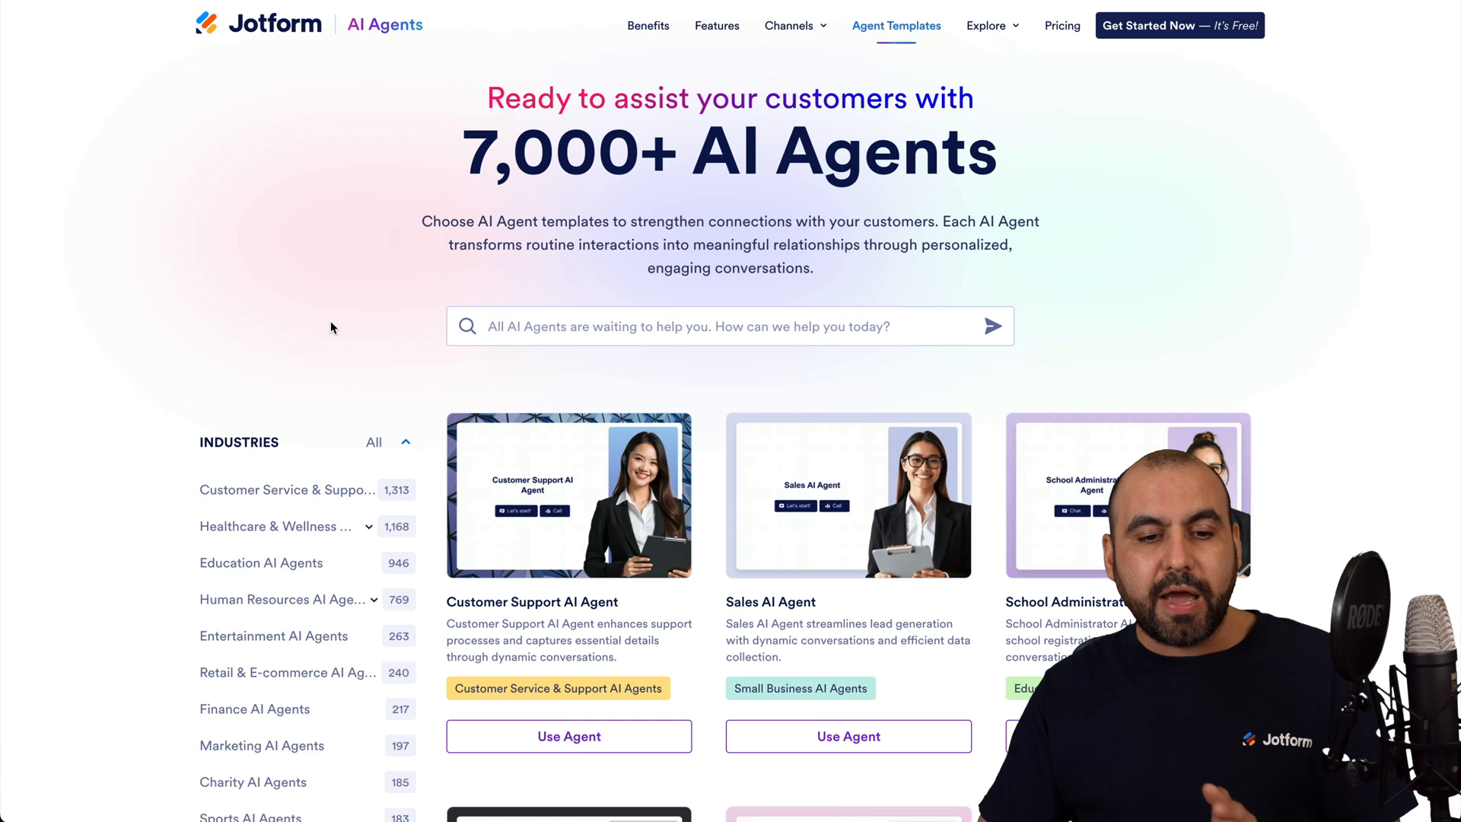
{"action": "scroll", "scroll_direction": "down", "scroll_amount": 3}
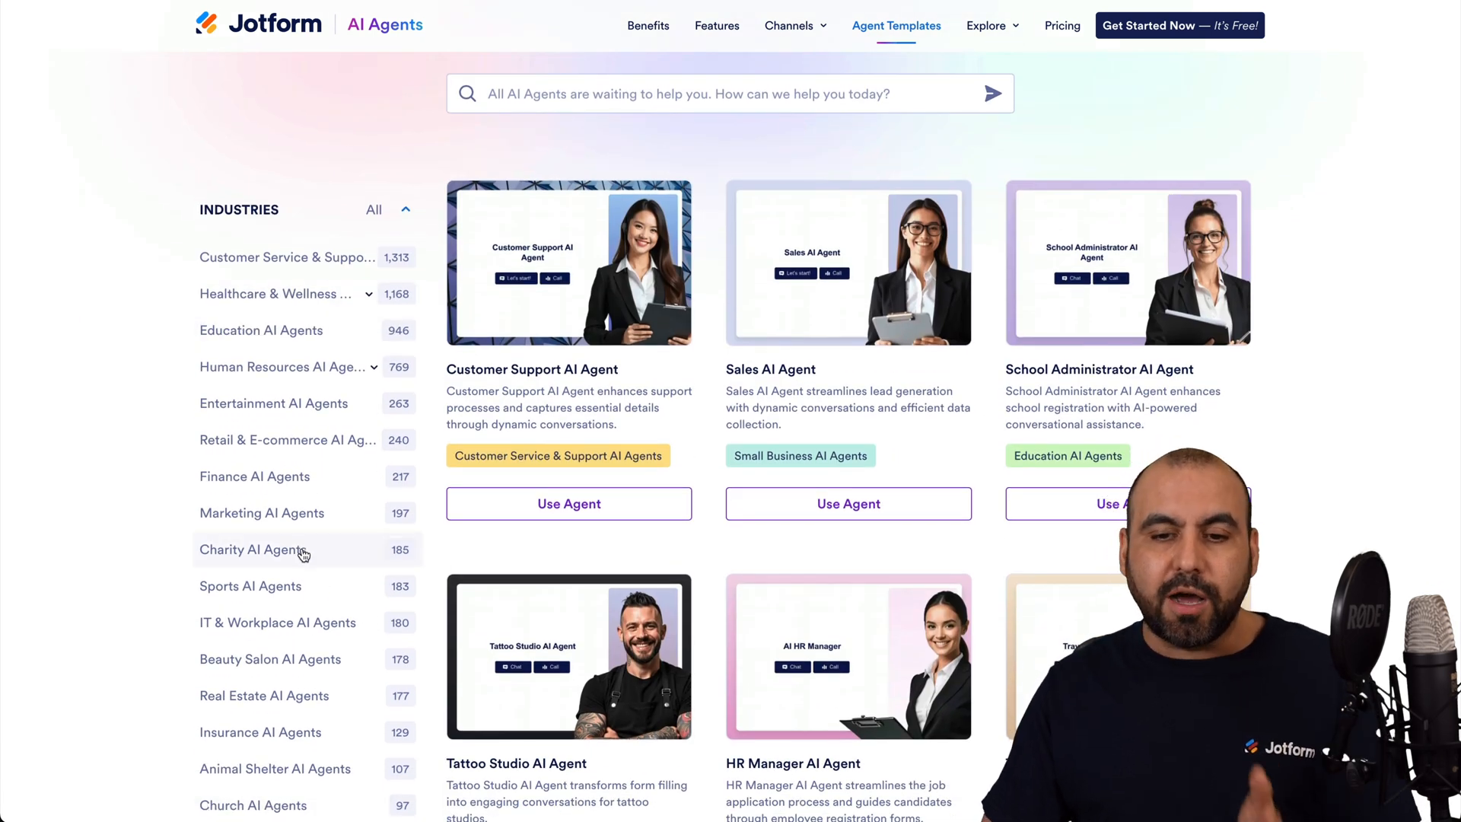
{"action": "scroll", "scroll_direction": "down", "scroll_amount": 3}
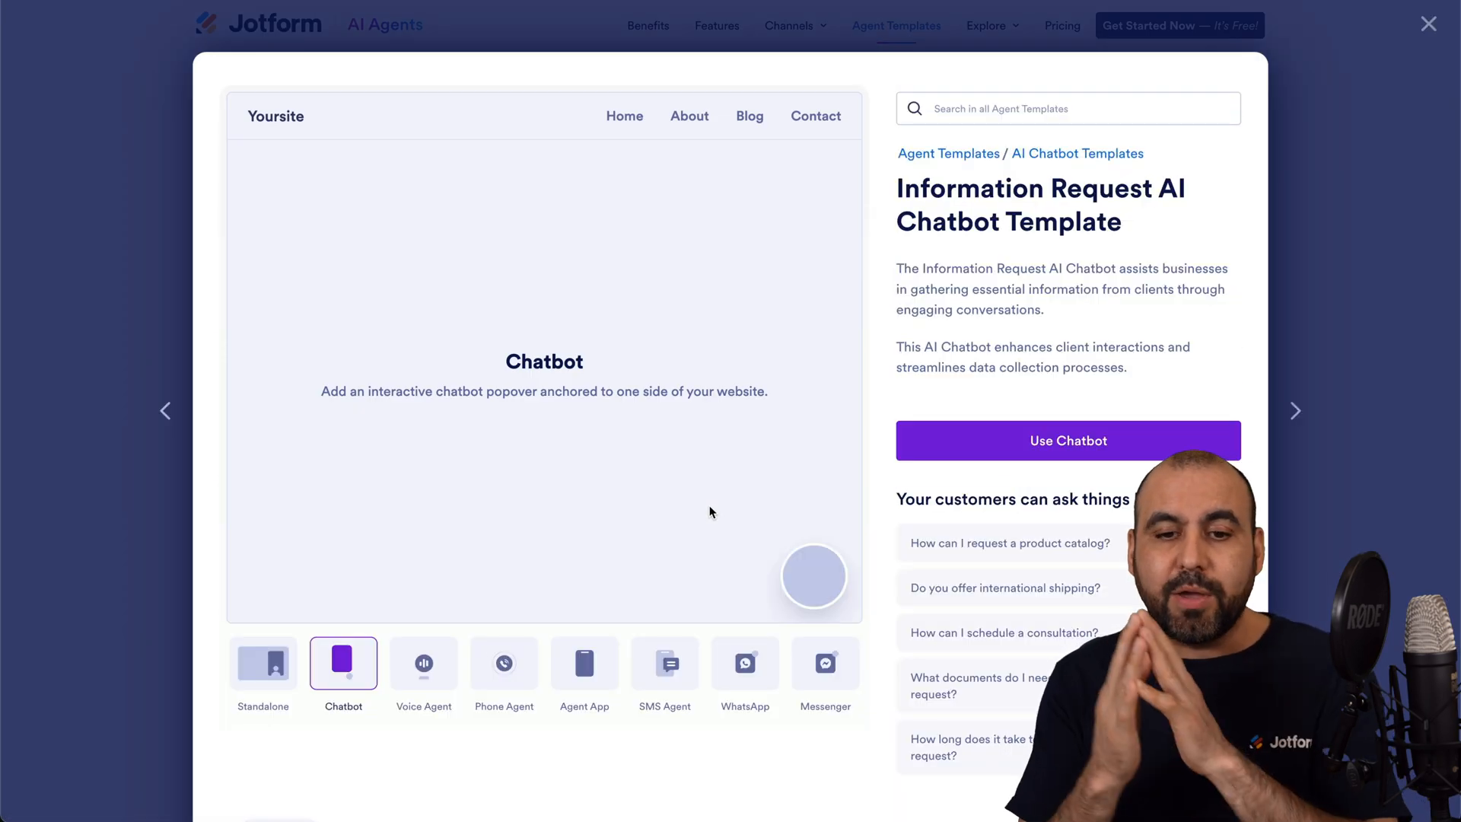
- Ask the chatbot the suggested international shipping question, then view the Standalone preview
{"action": "left_click", "coordinate": [812, 575]}
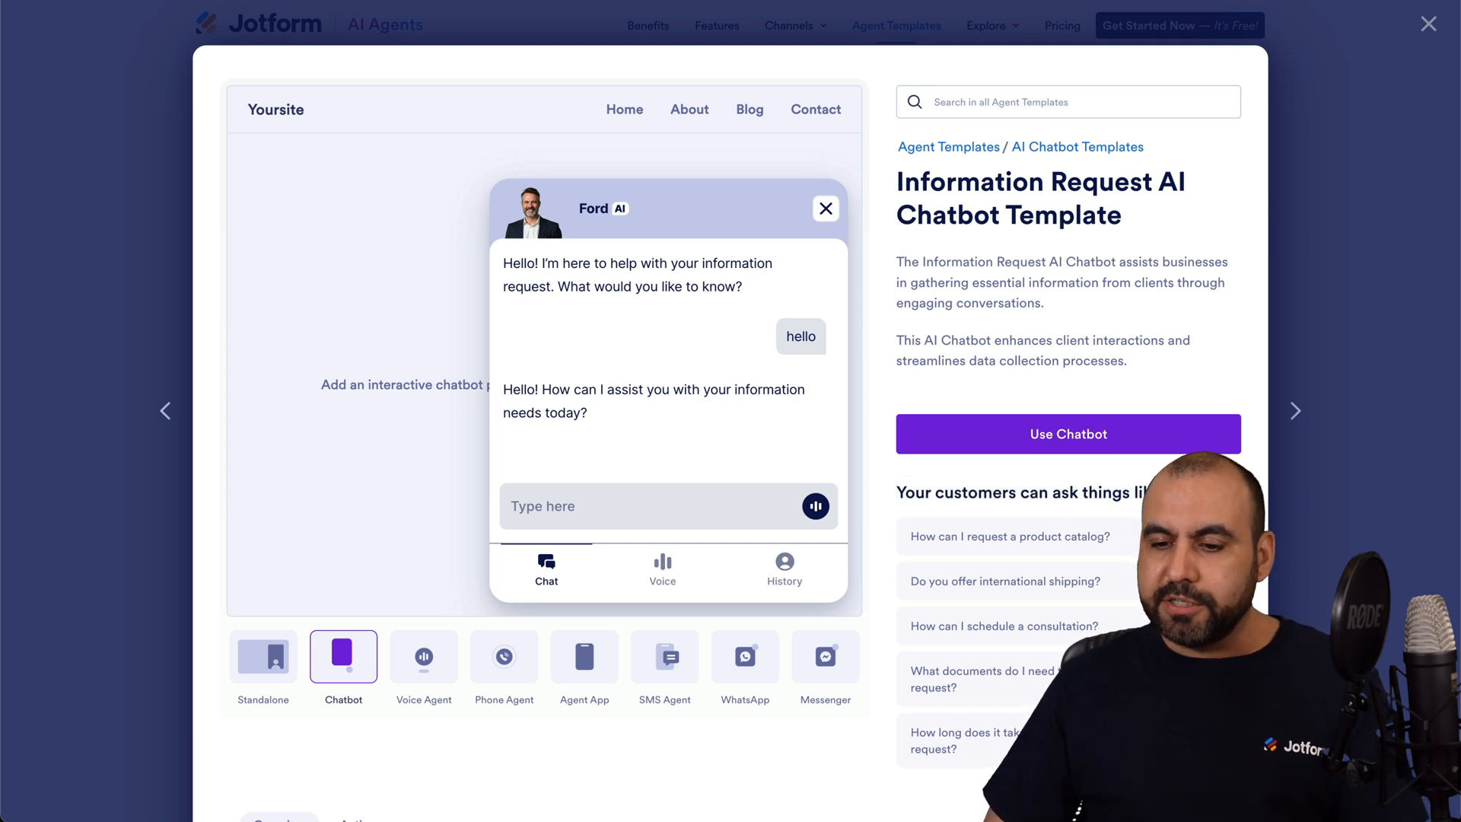
{"action": "left_click", "coordinate": [1005, 580]}
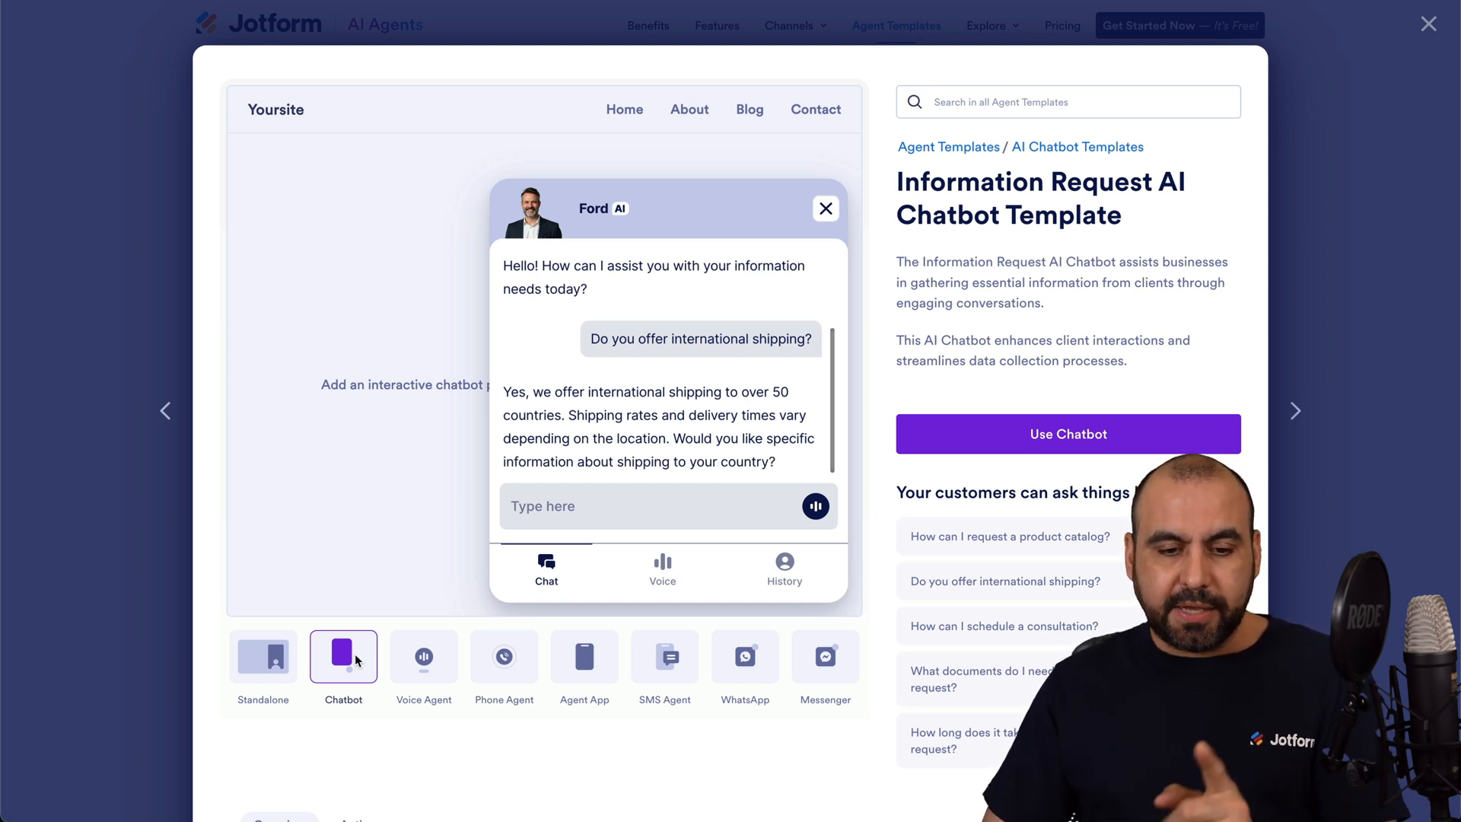
{"action": "left_click", "coordinate": [264, 657]}
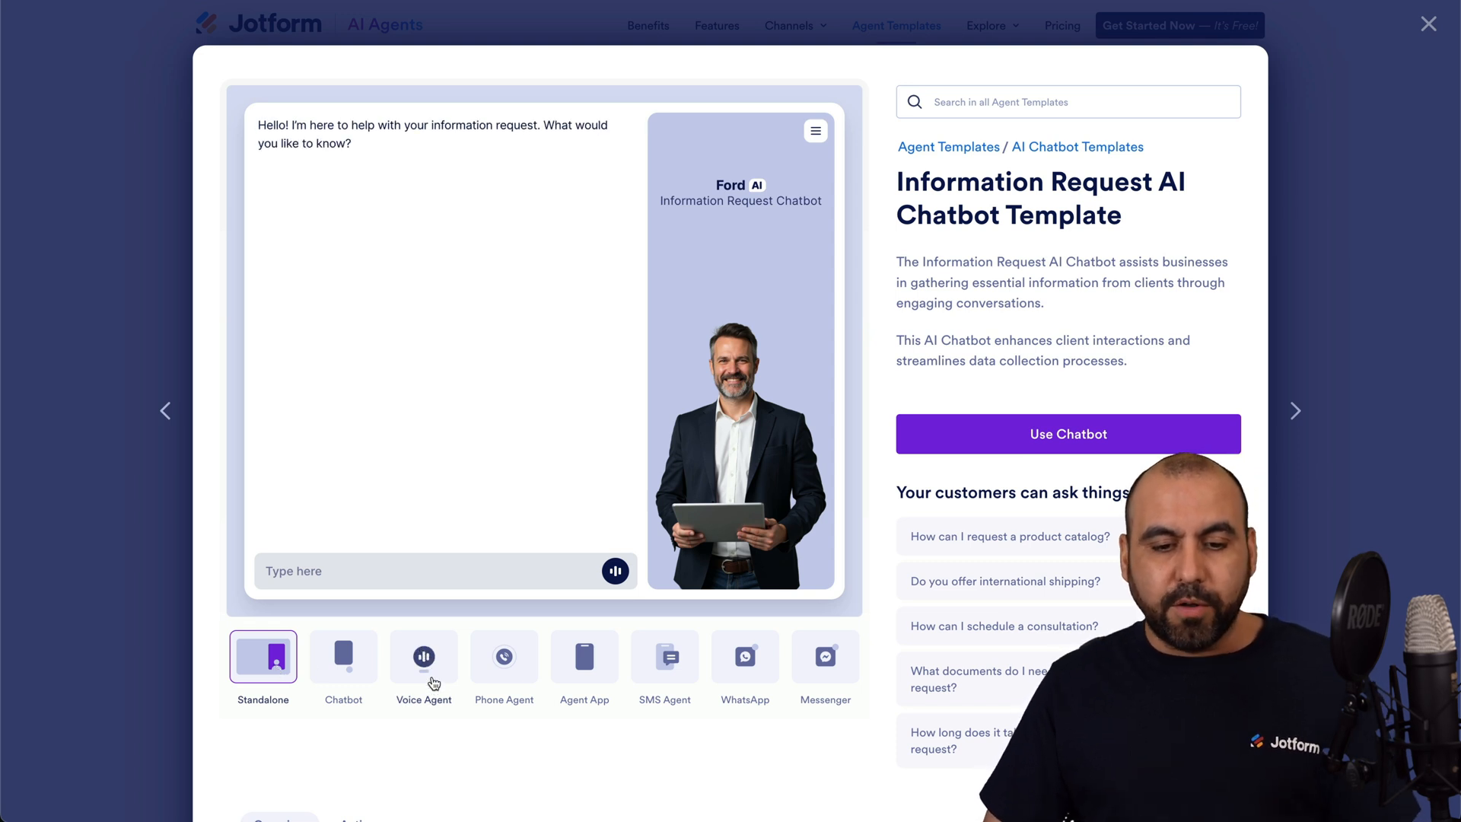
- Hold and end a voice call via Talk to Ford, then view the Agent App preview
{"action": "left_click", "coordinate": [423, 657]}
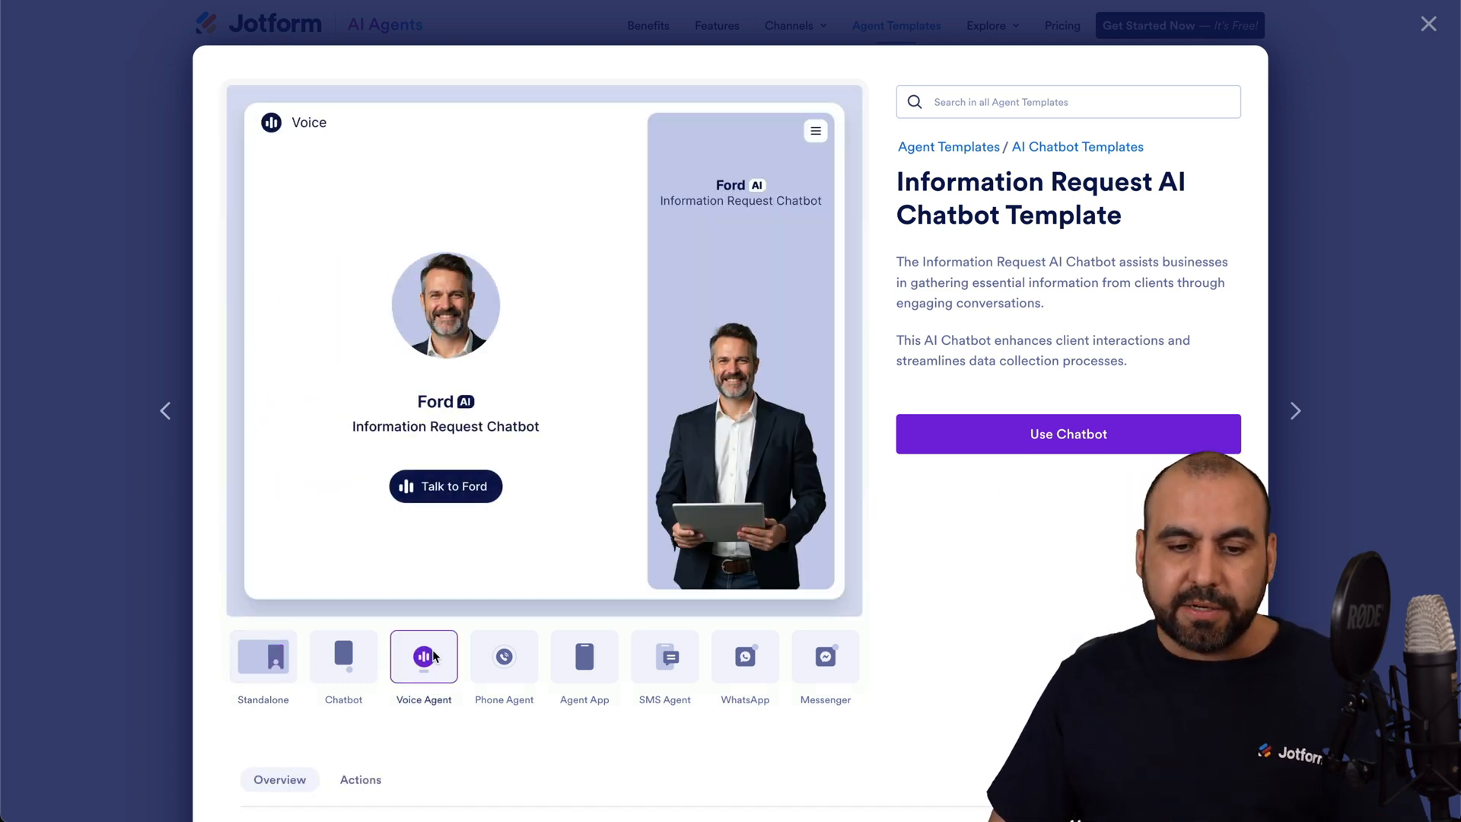
{"action": "left_click", "coordinate": [446, 486]}
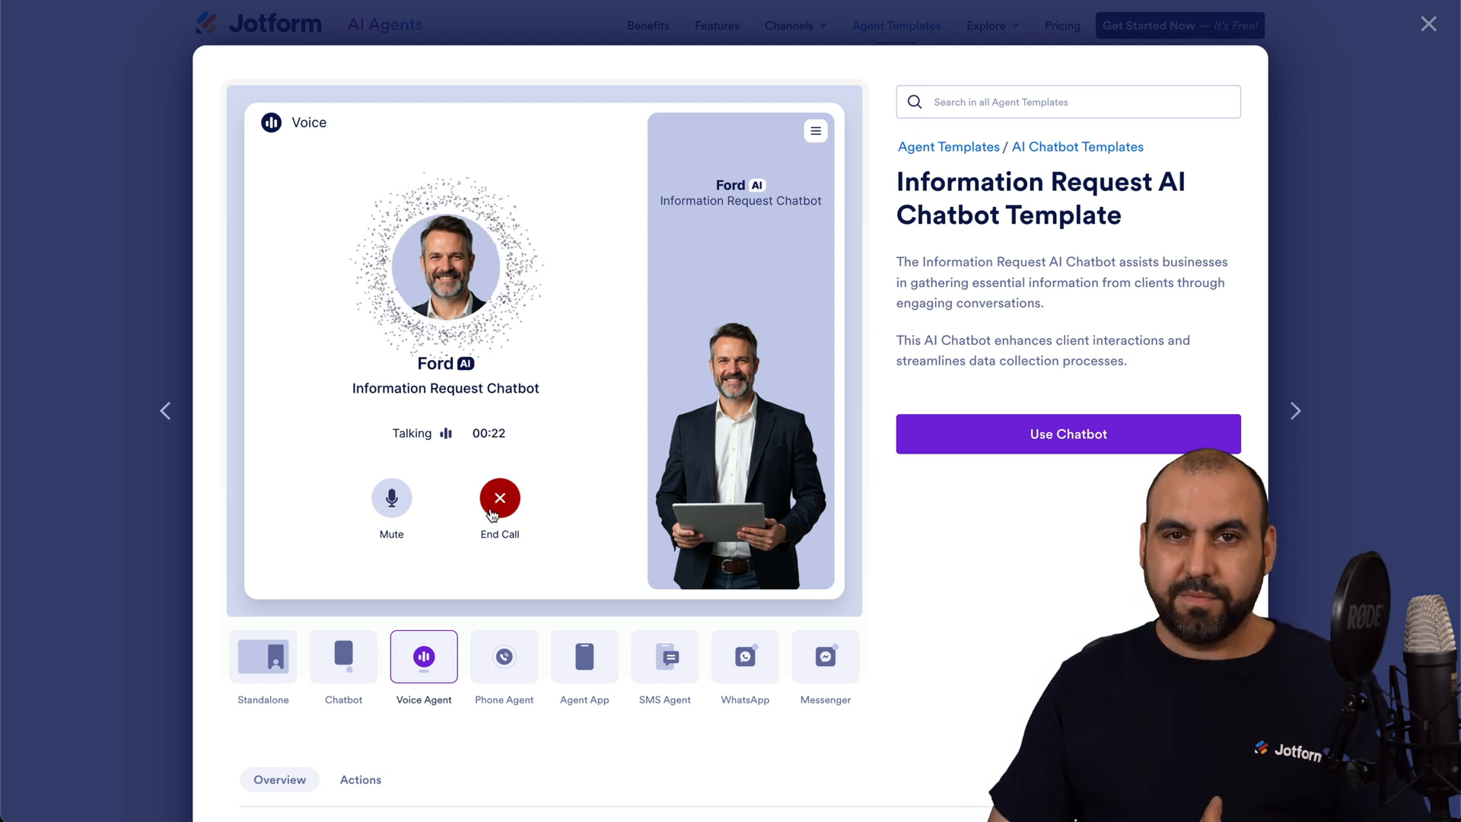
{"action": "left_click", "coordinate": [499, 498]}
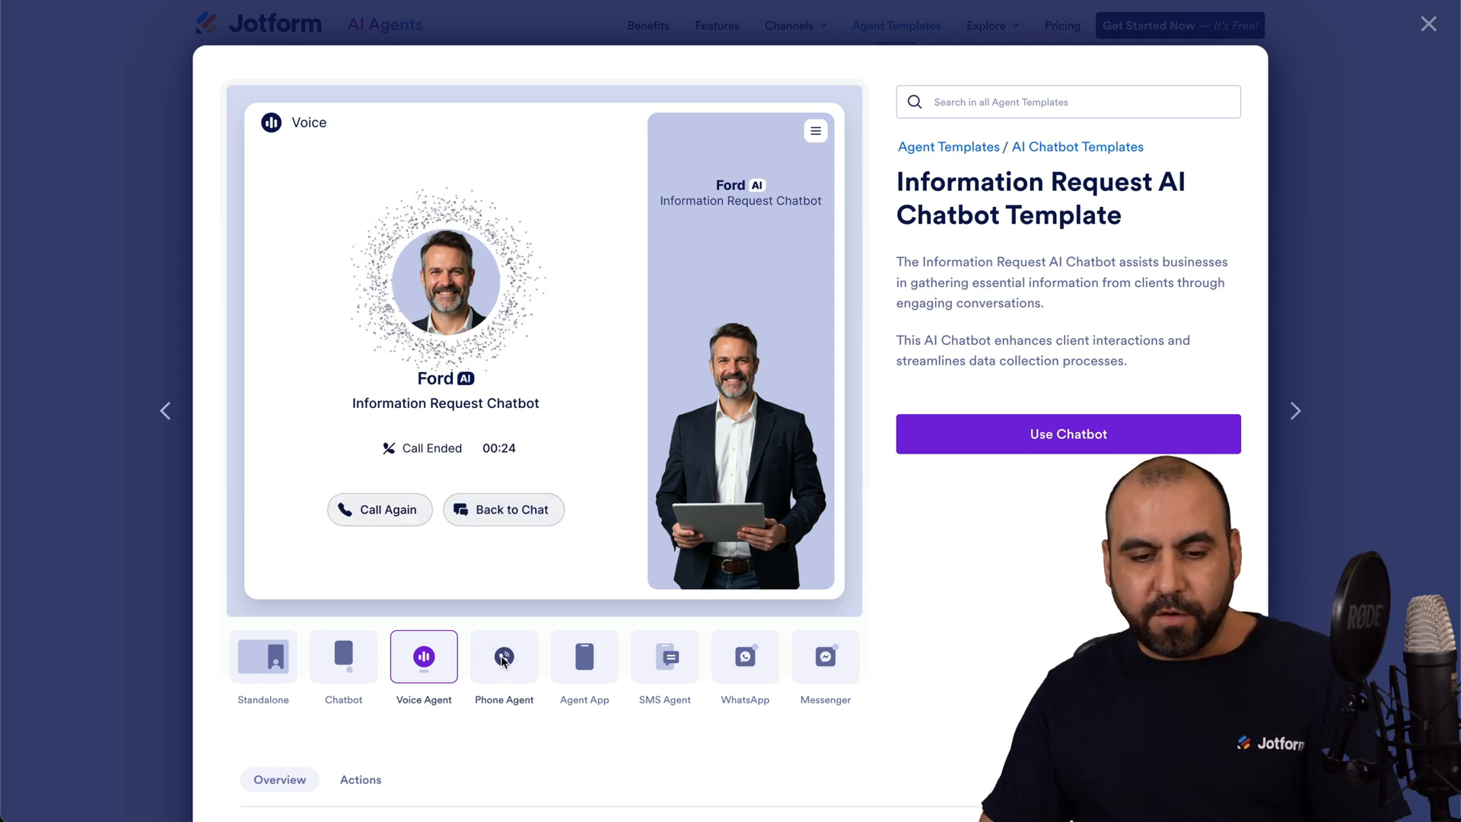
{"action": "left_click", "coordinate": [583, 656]}
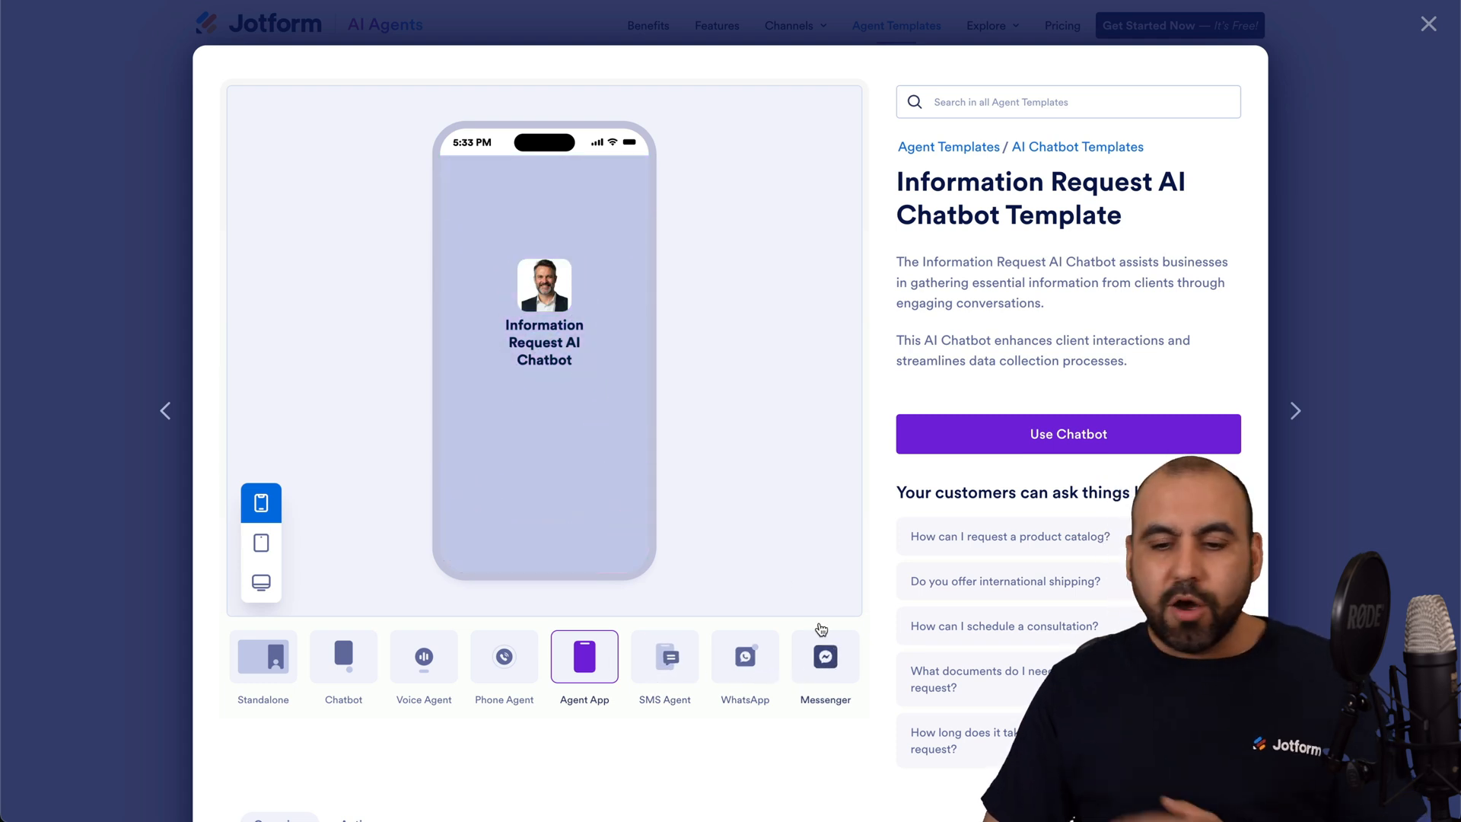
- Preview the Travel Planning AI Chatbot Template and open its sample chat showing the welcome message
{"action": "left_click", "coordinate": [1428, 23]}
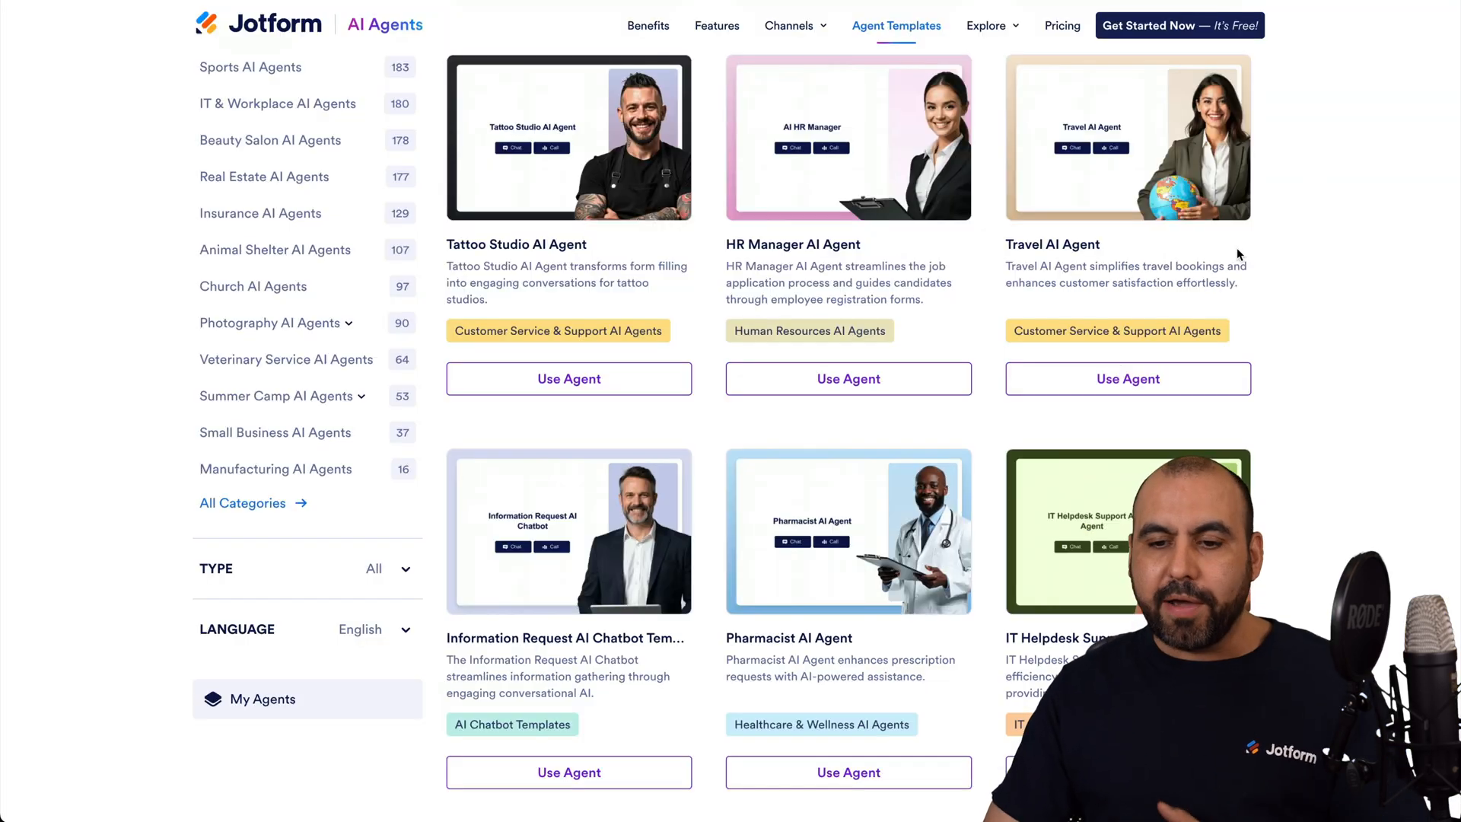
{"action": "scroll", "scroll_direction": "down", "scroll_amount": 3}
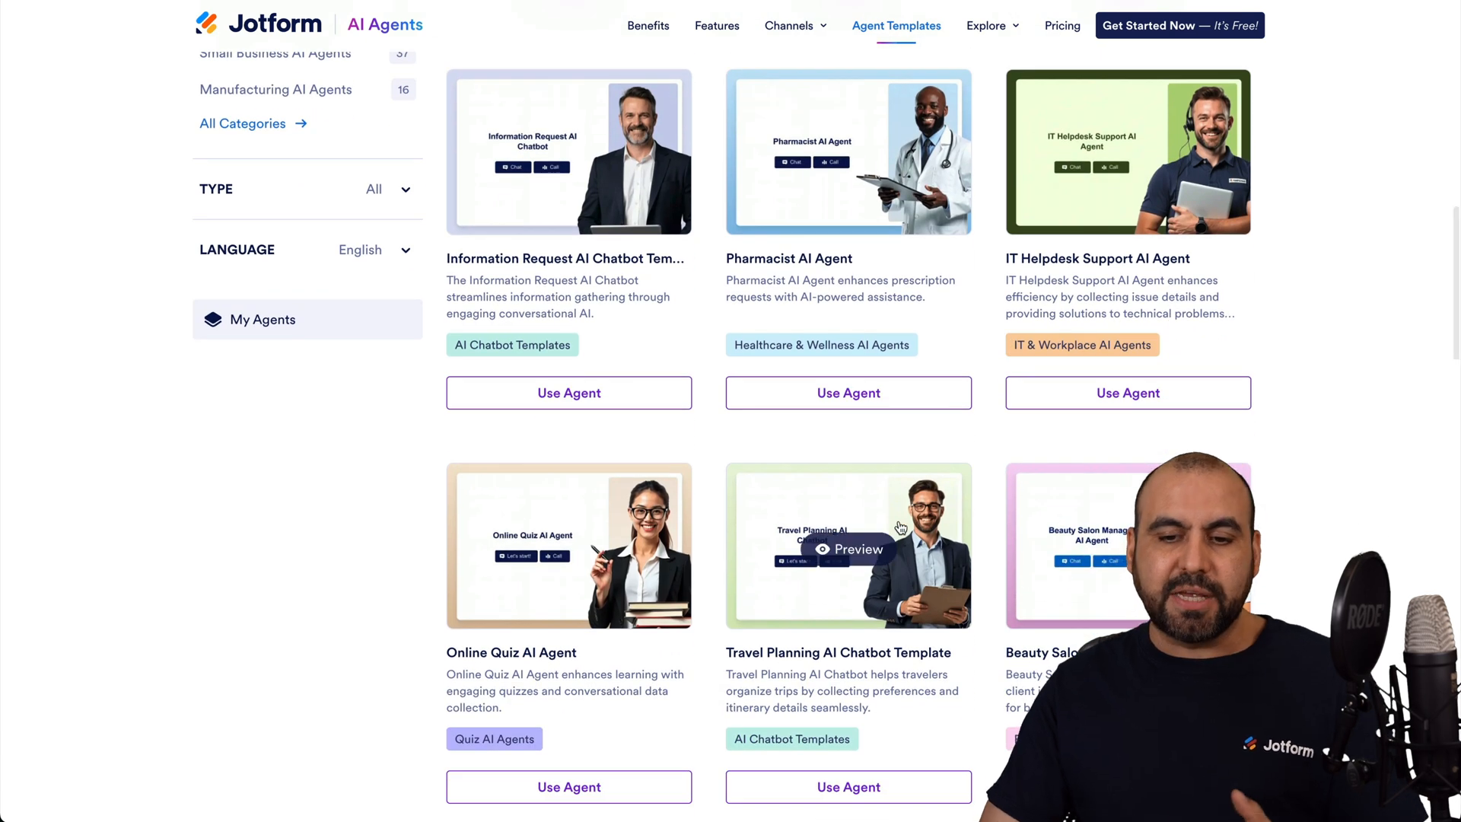
{"action": "left_click", "coordinate": [848, 548]}
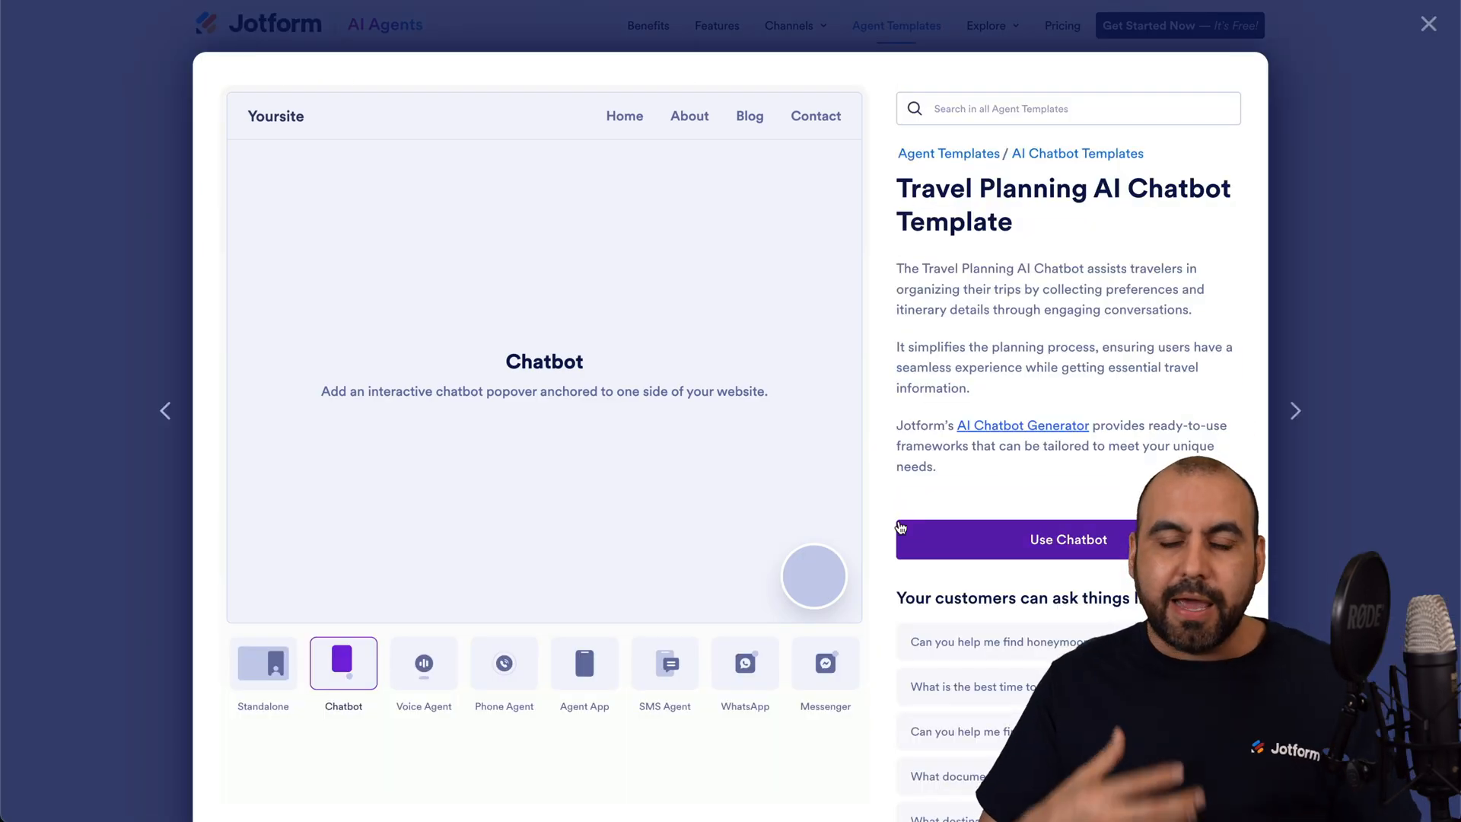
{"action": "left_click", "coordinate": [812, 576]}
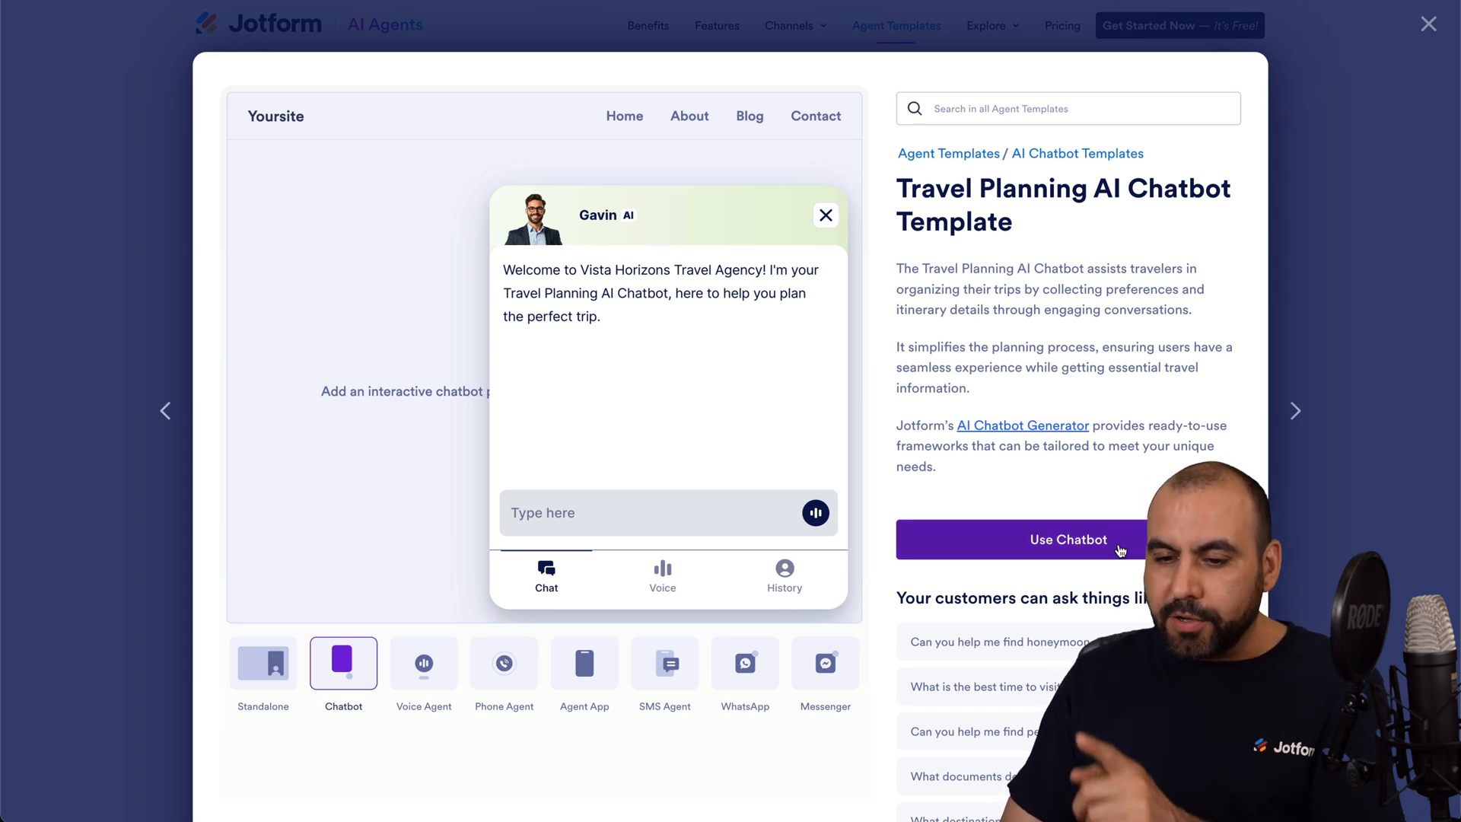
- Use Chatbot to build from the template, check Welcome and Greeting settings, then go to Train
{"action": "left_click", "coordinate": [1069, 539]}
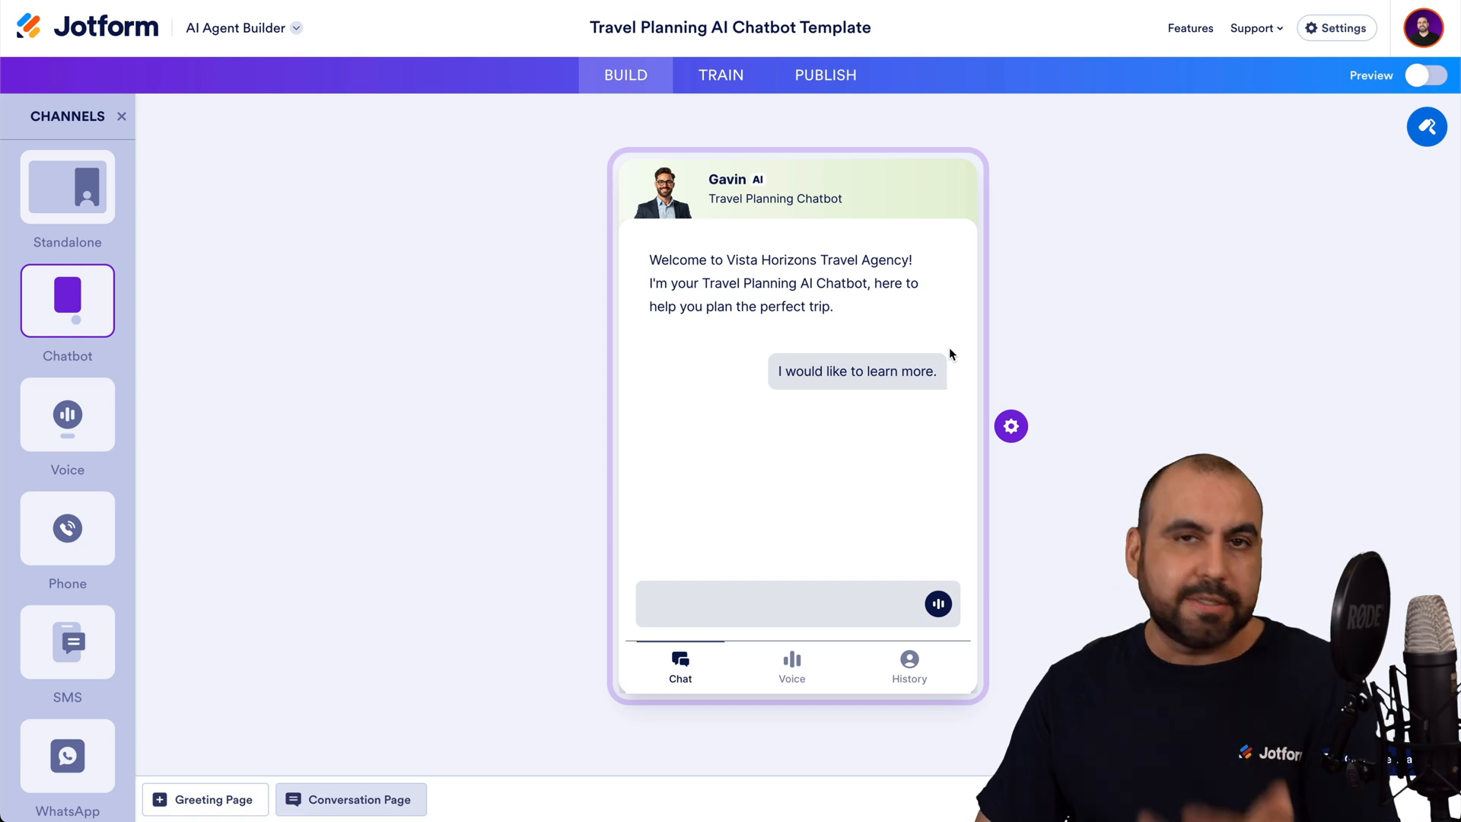
{"action": "mouse_move", "coordinate": [720, 301]}
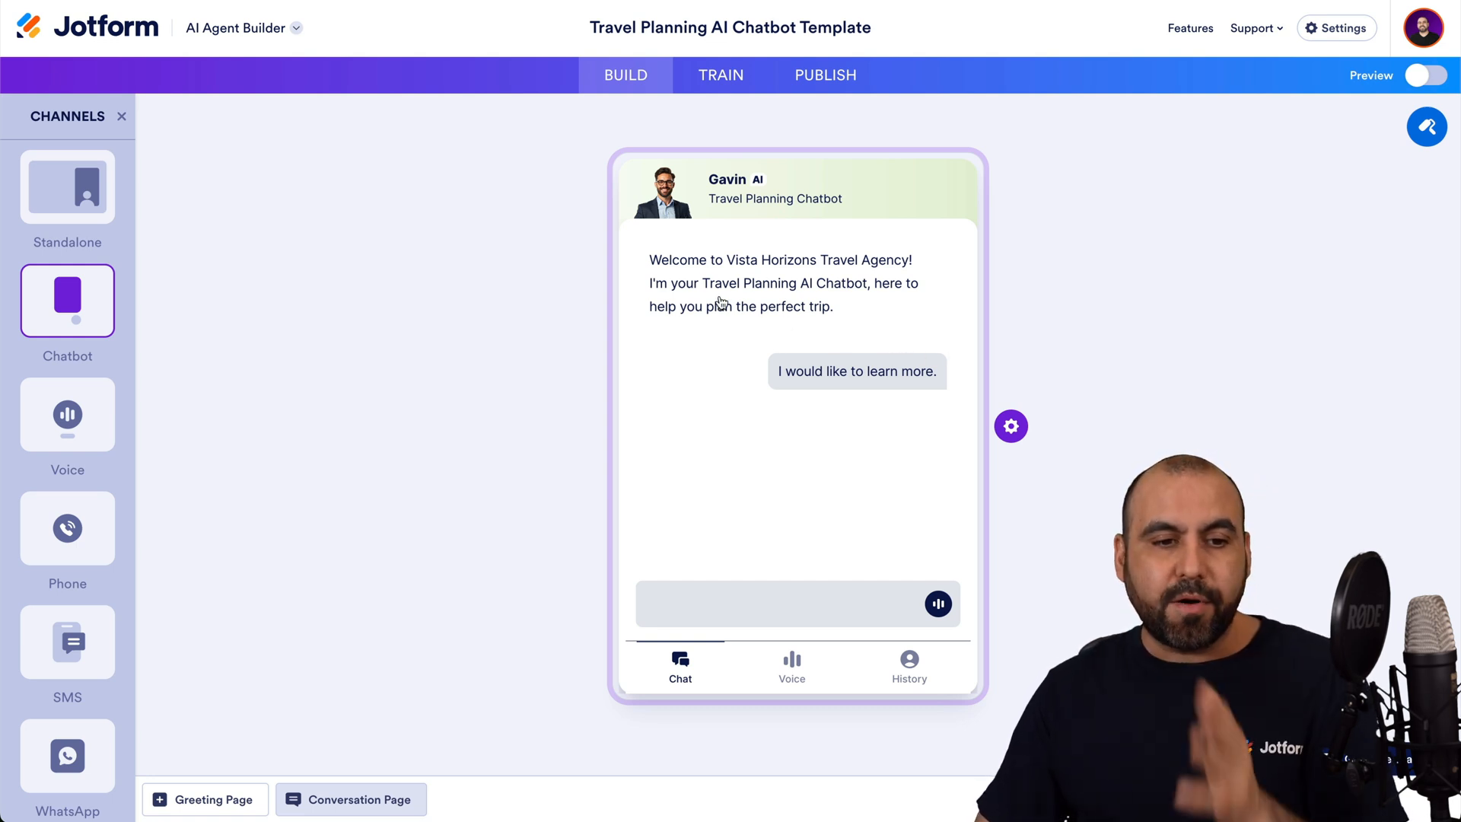
{"action": "mouse_move", "coordinate": [669, 134]}
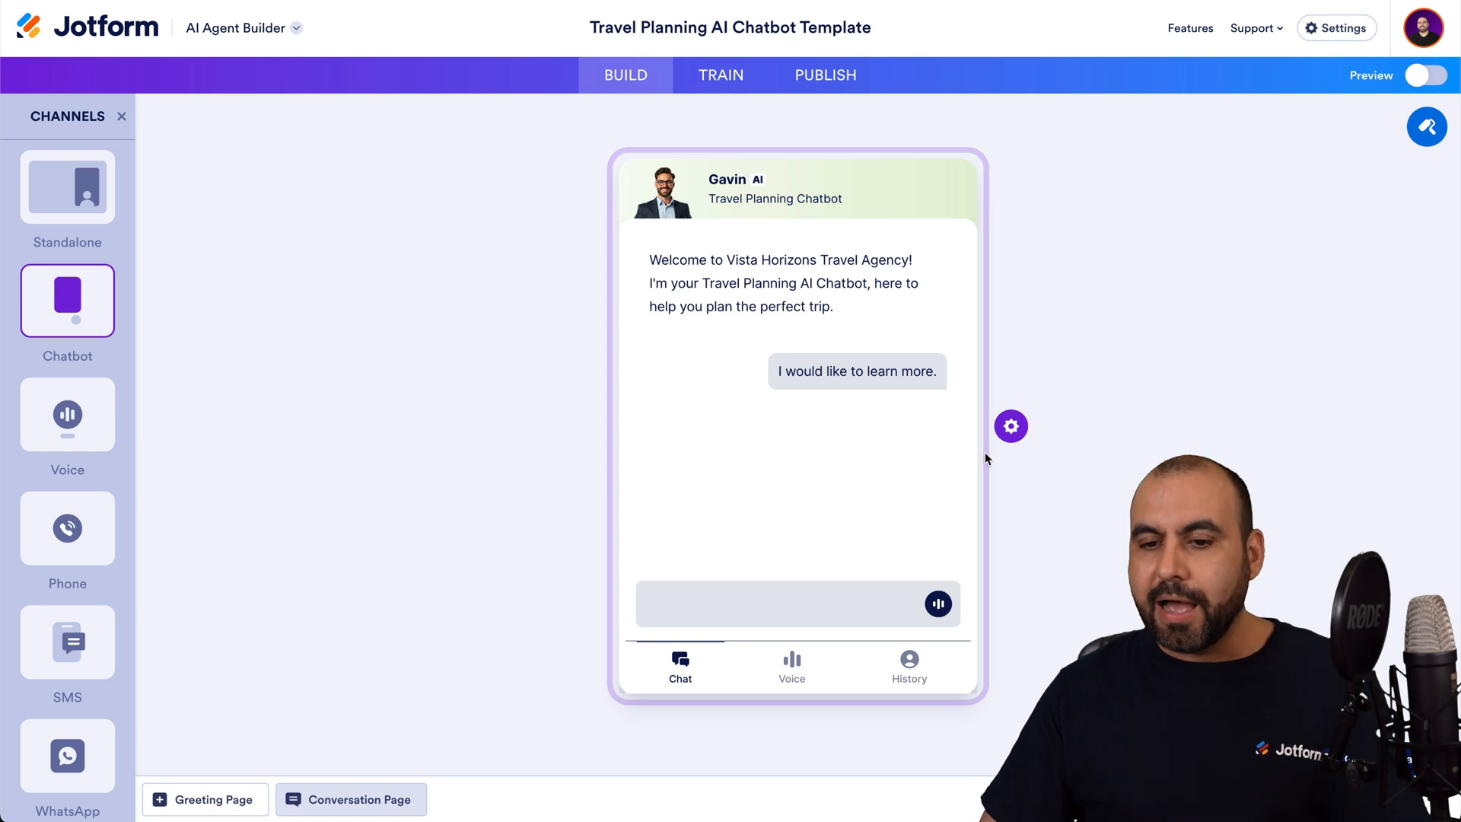
{"action": "left_click", "coordinate": [1010, 426]}
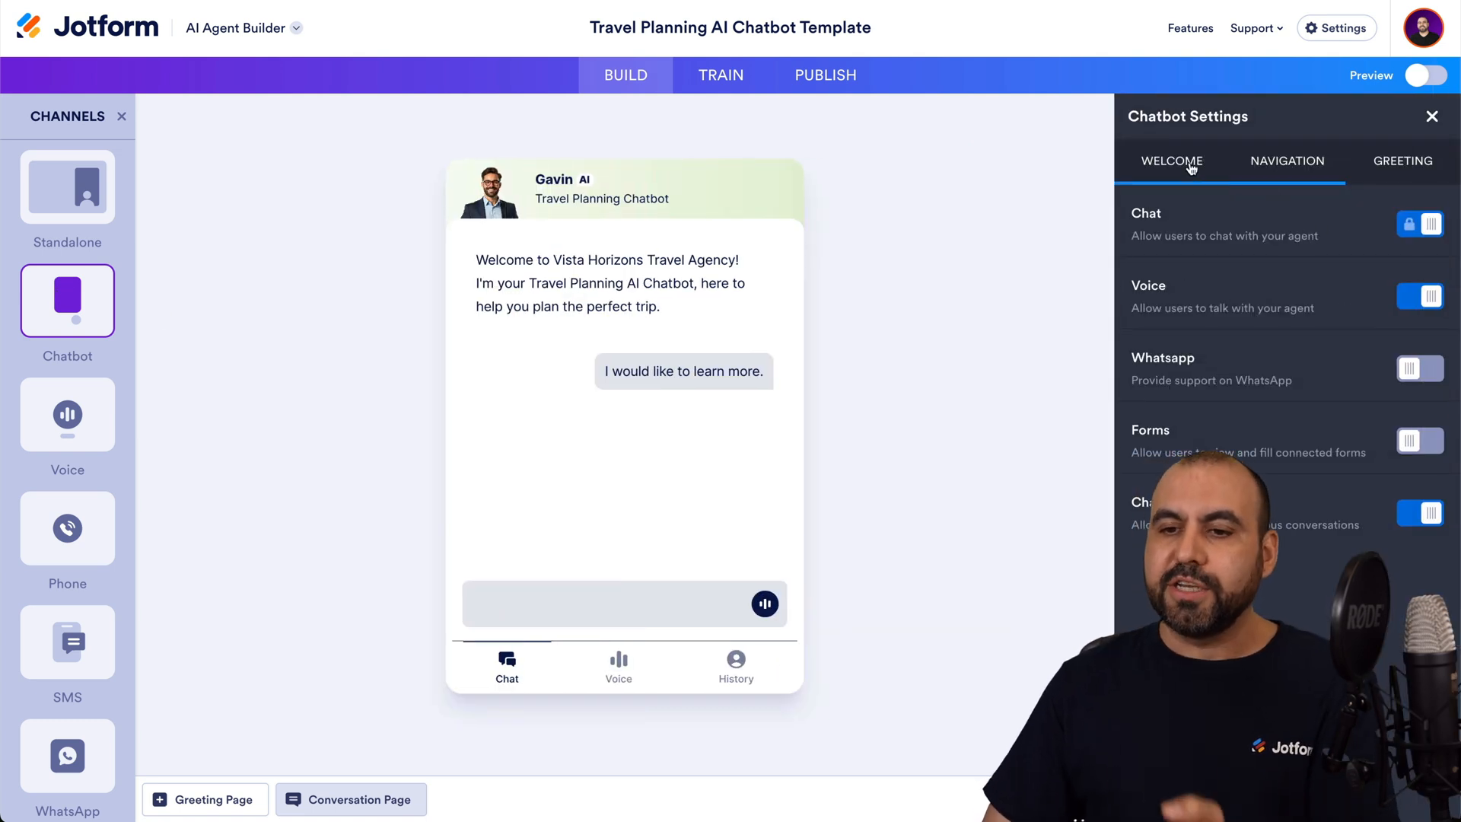
{"action": "left_click", "coordinate": [1402, 160]}
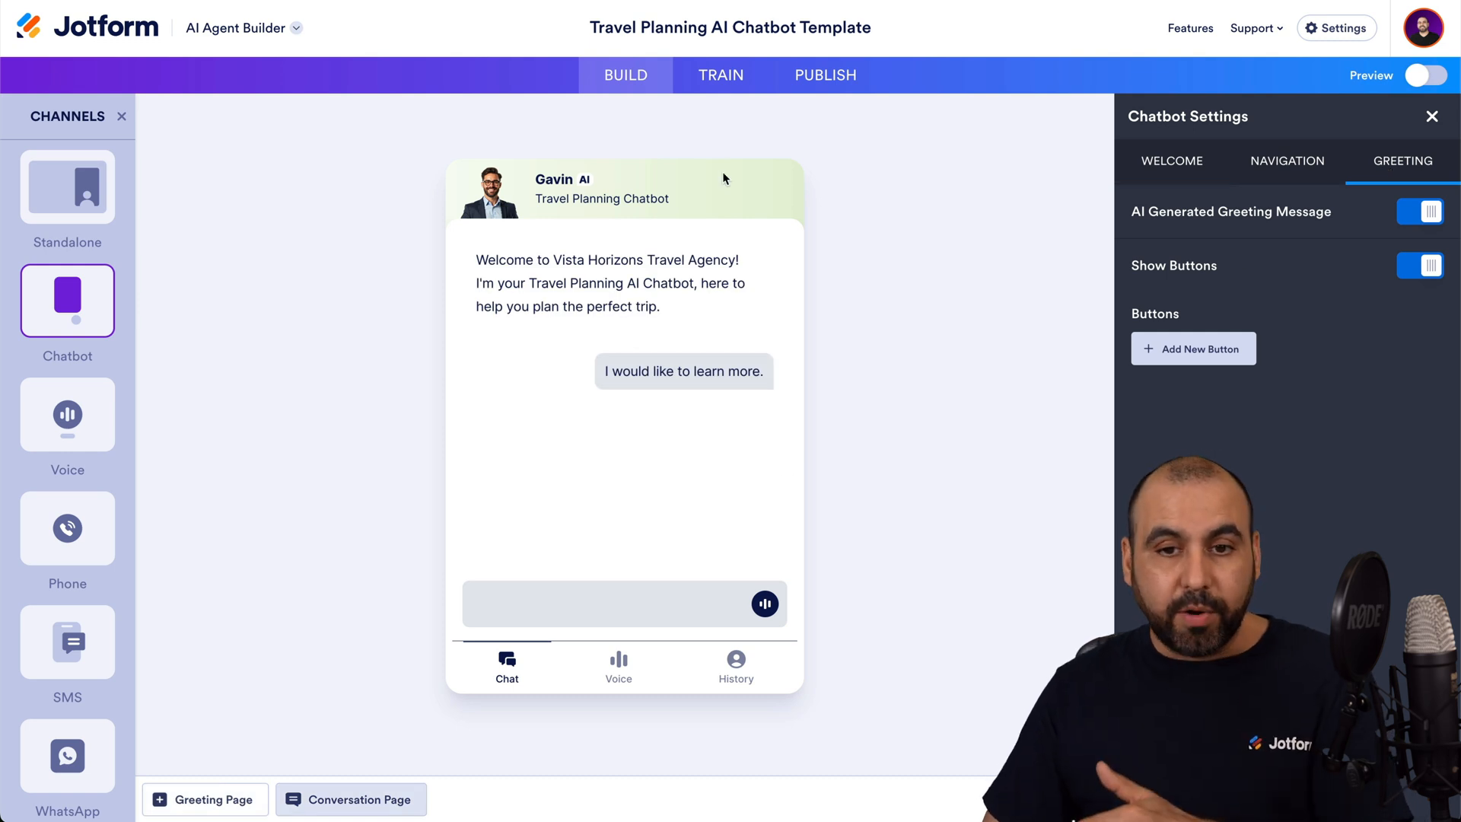
{"action": "left_click", "coordinate": [720, 74]}
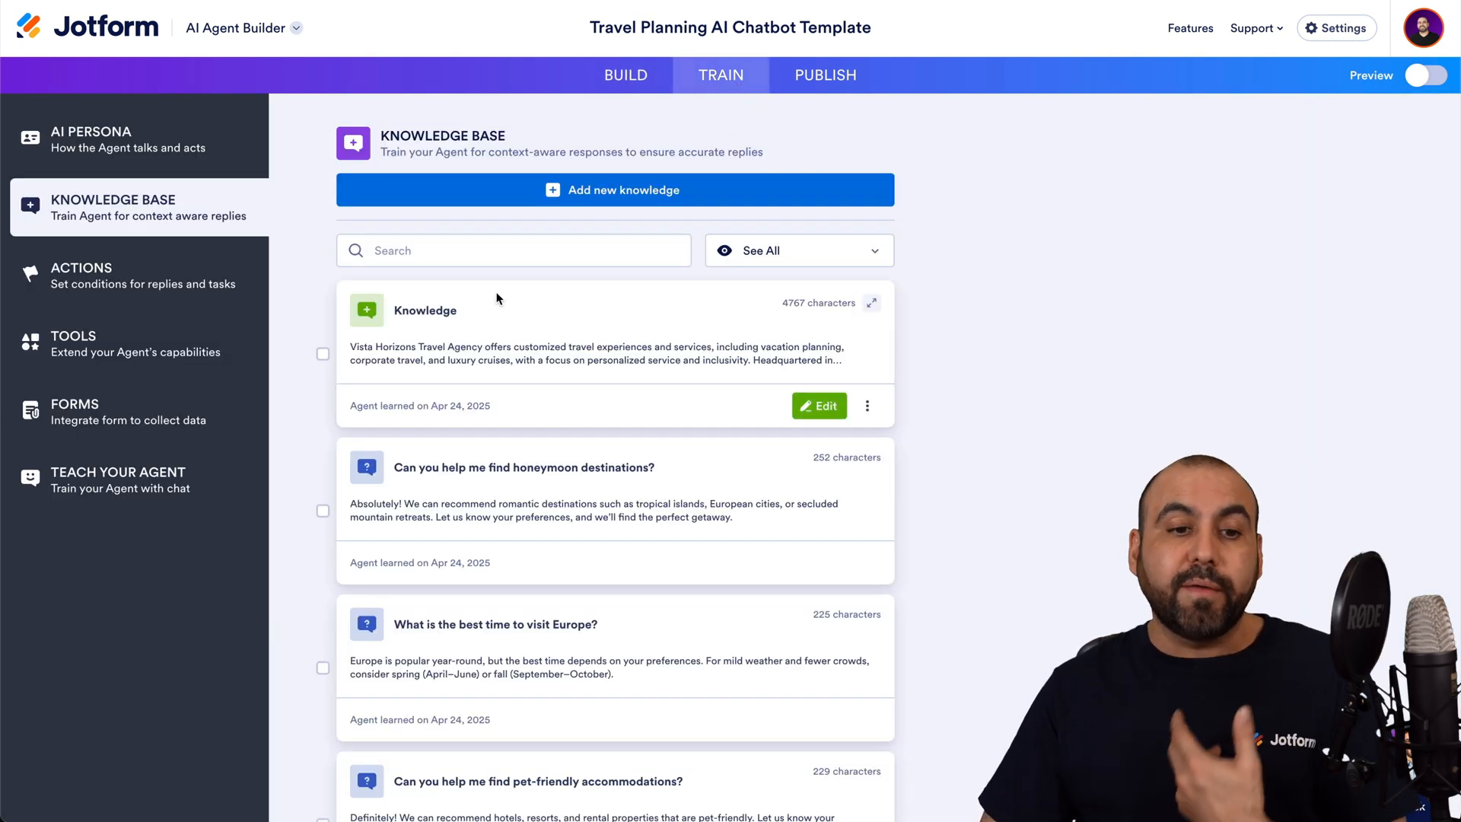
- Scroll through the Knowledge Base's travel question-and-answer entries
{"action": "scroll", "scroll_direction": "down", "scroll_amount": 3}
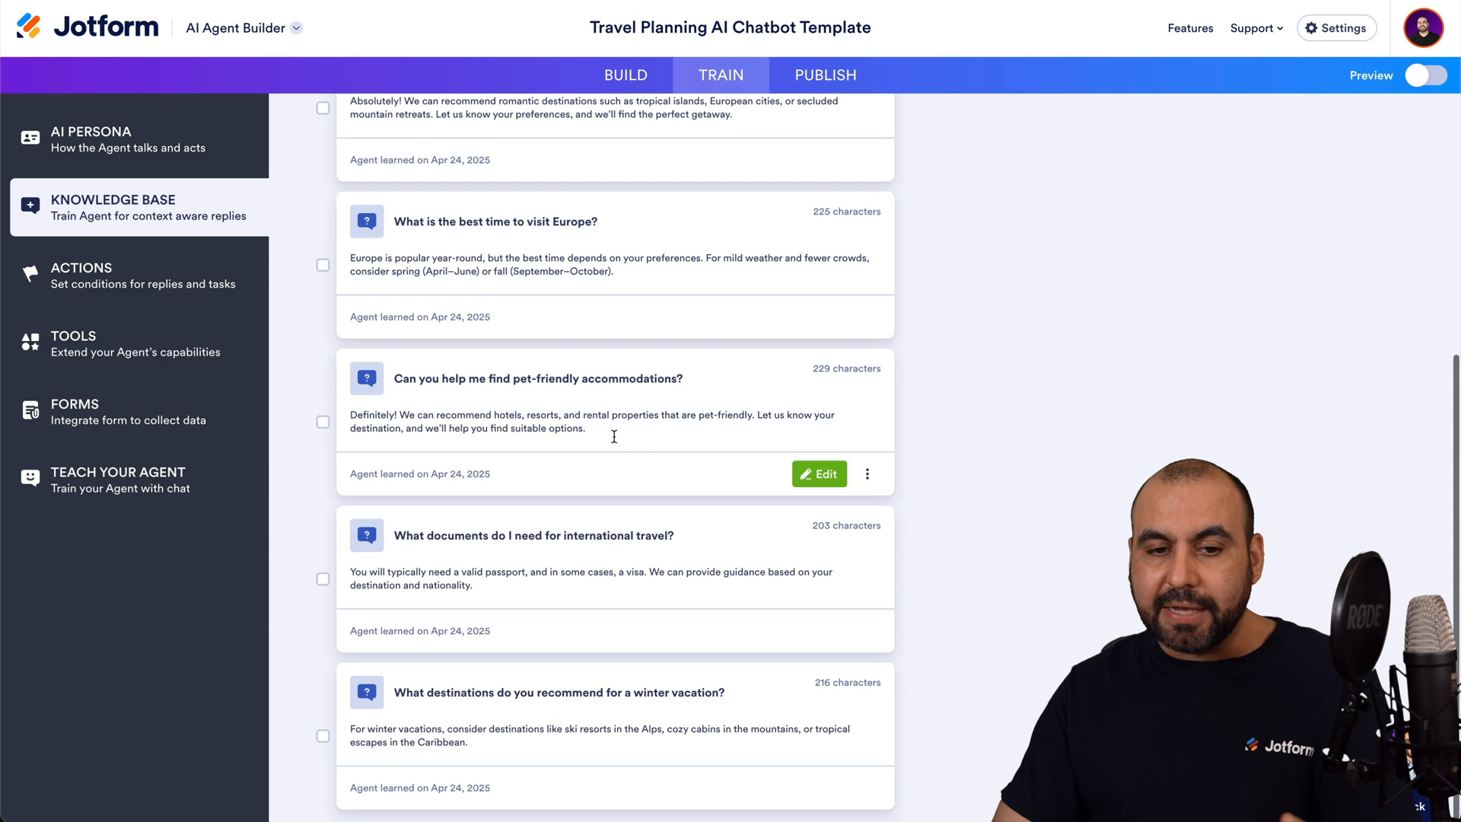
{"action": "scroll", "scroll_direction": "up", "scroll_amount": 3}
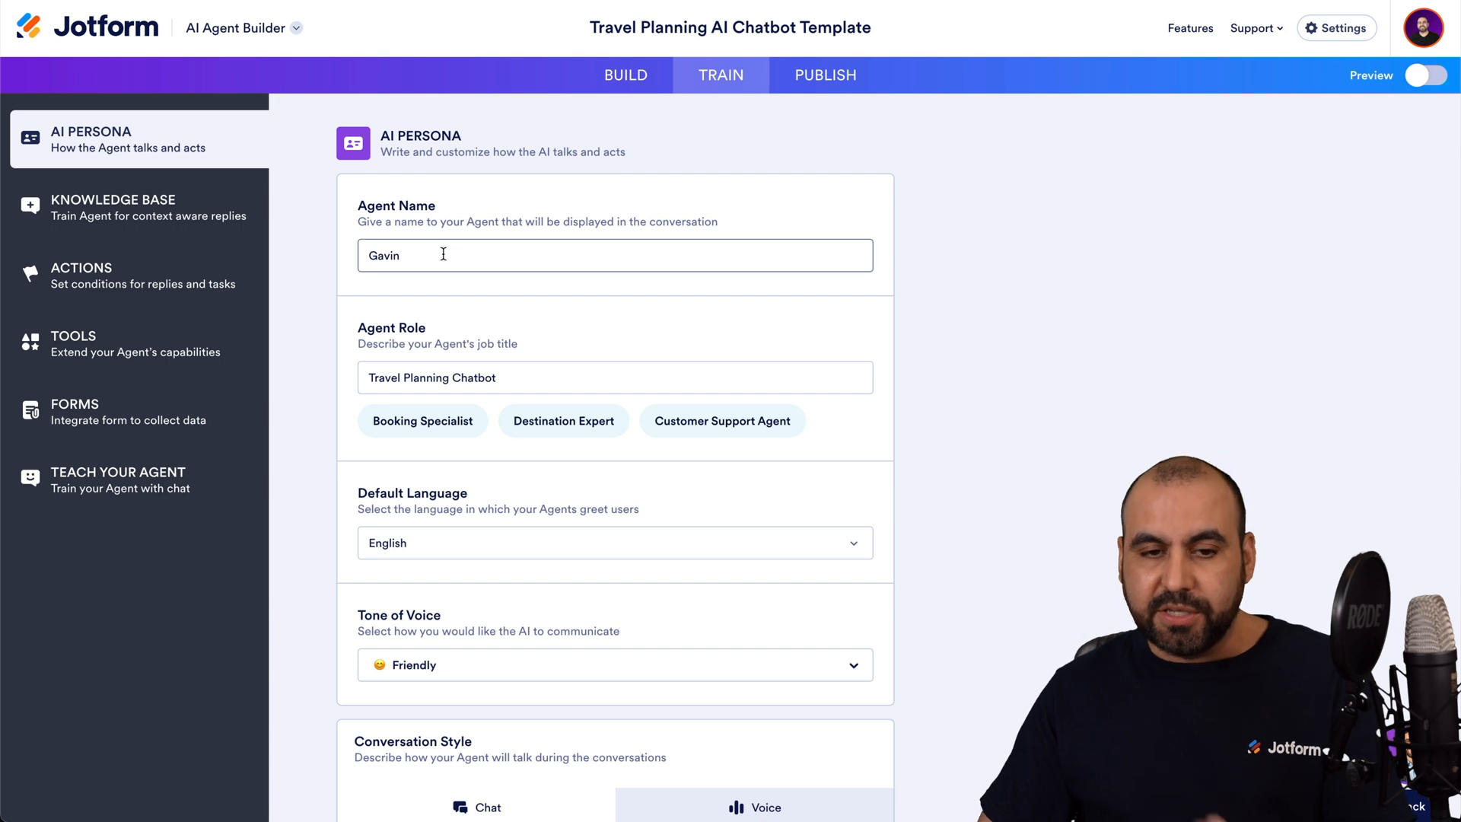
- Review persona tone and guidelines, keep English as default language, then open Actions
{"action": "scroll", "scroll_direction": "down", "scroll_amount": 3}
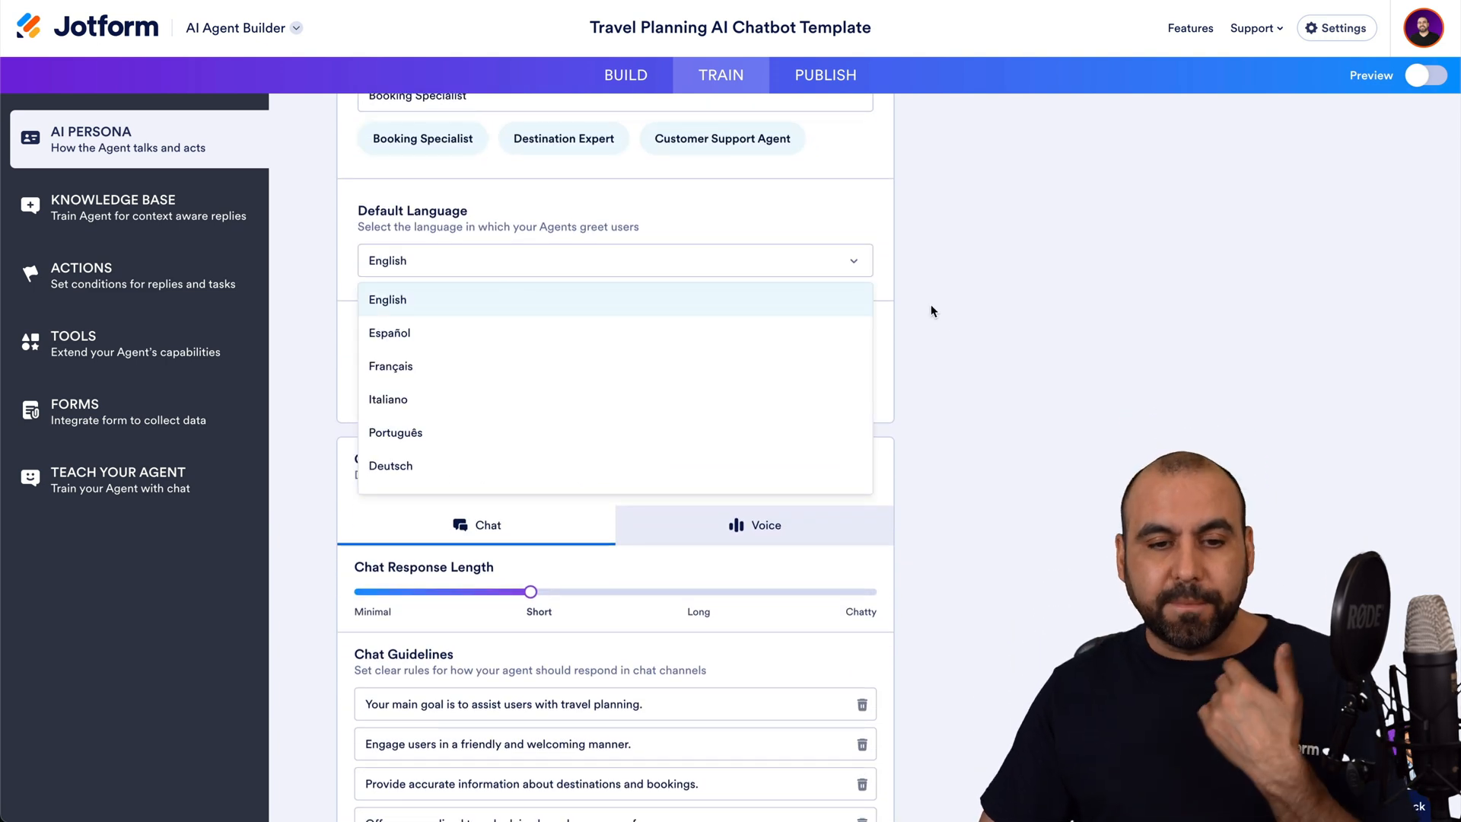
{"action": "left_click", "coordinate": [386, 299]}
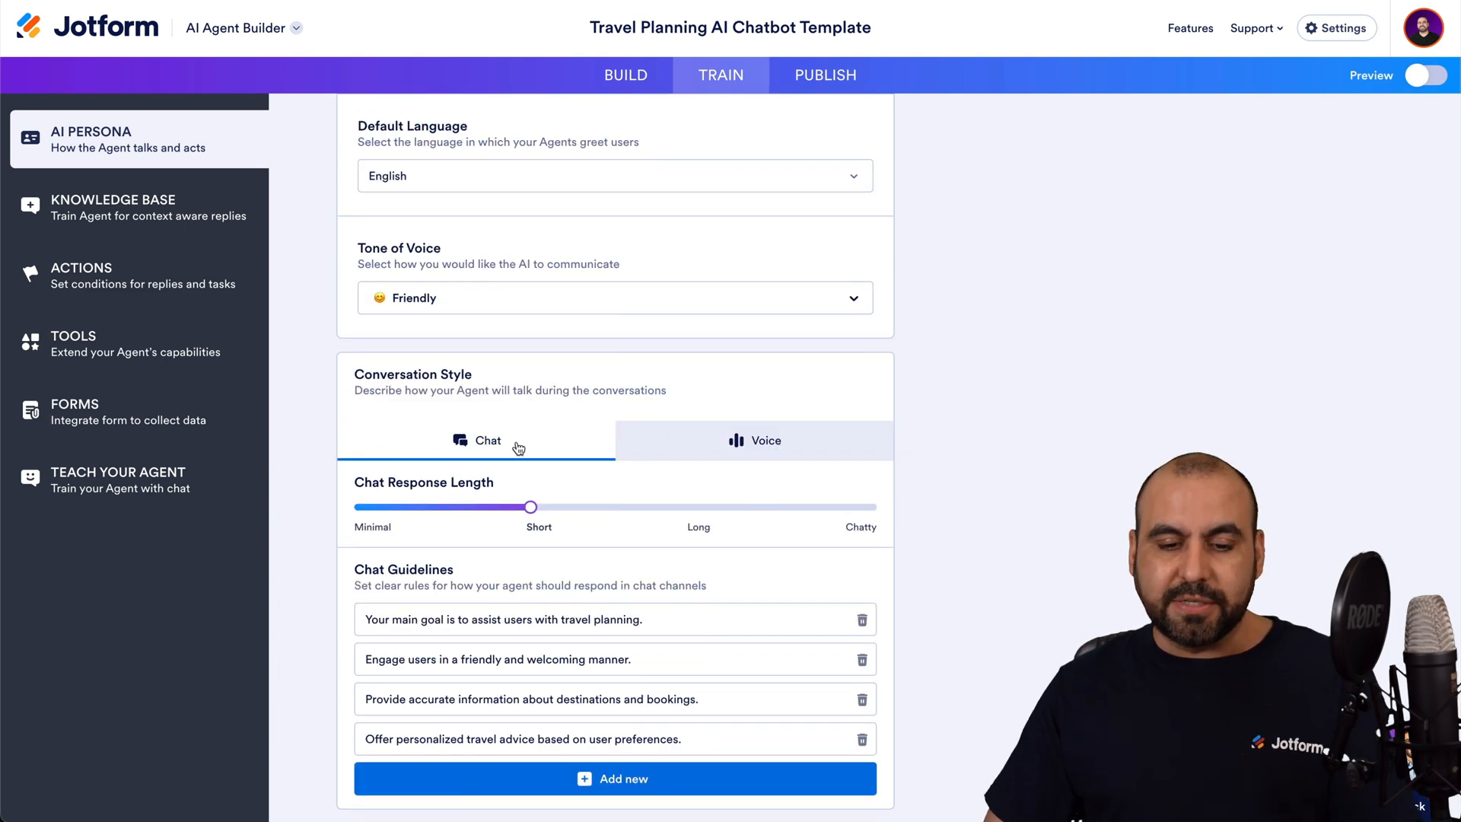
{"action": "left_click", "coordinate": [114, 207]}
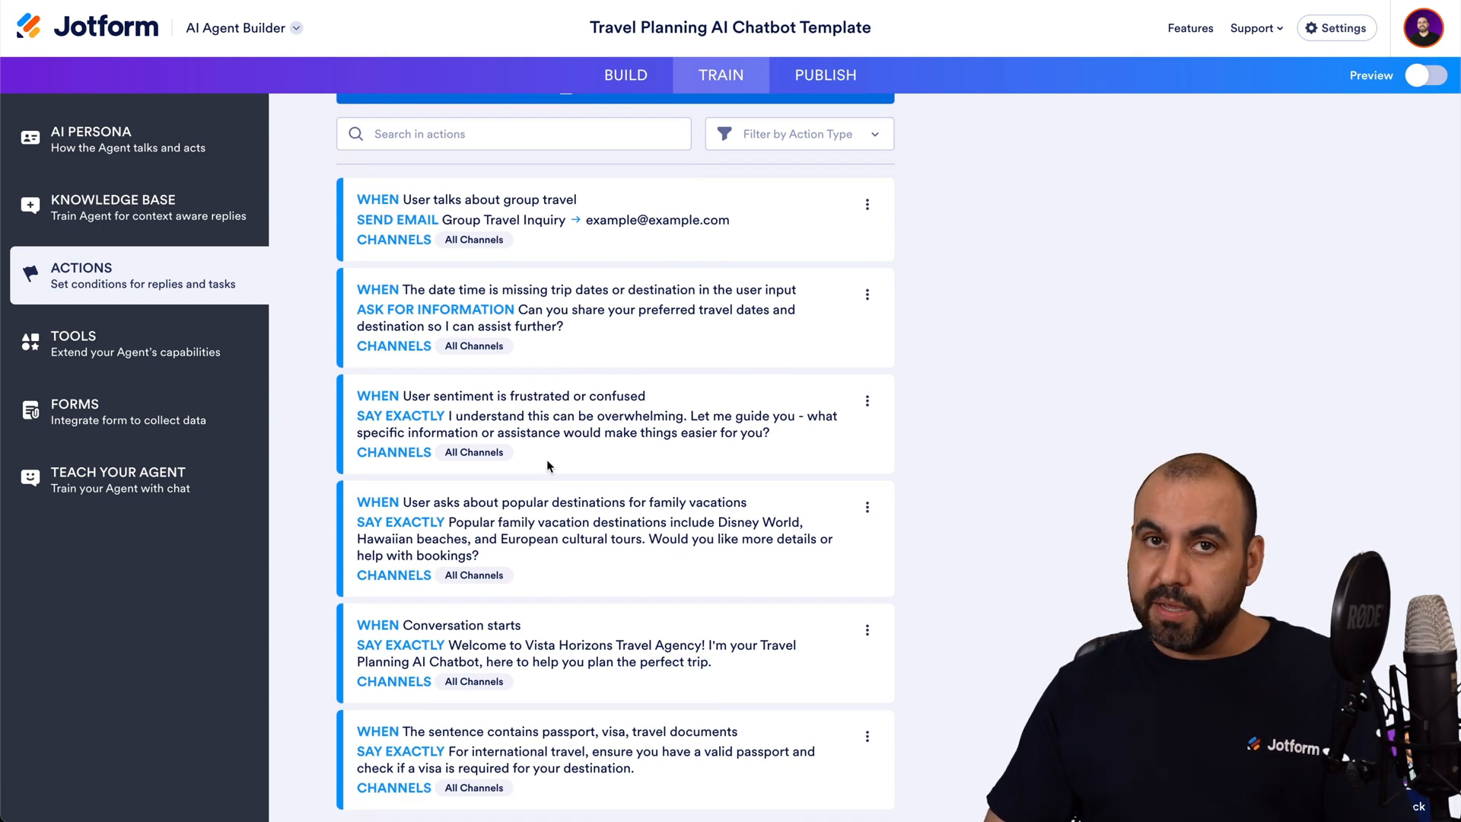
- Check Forms (none connected), then open the Teach Your Agent chat
{"action": "scroll", "scroll_direction": "up", "scroll_amount": 3}
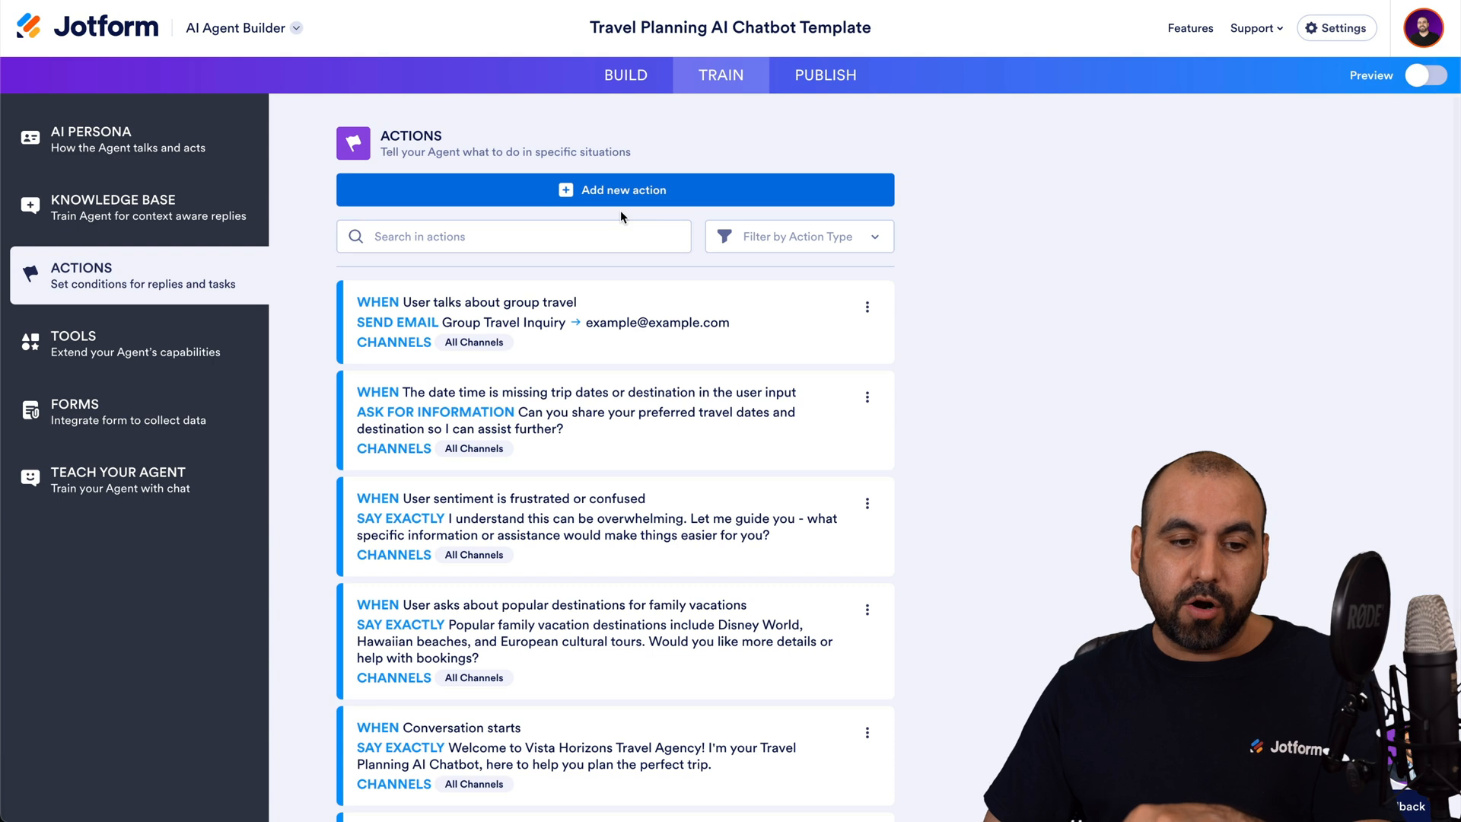
{"action": "left_click", "coordinate": [131, 413]}
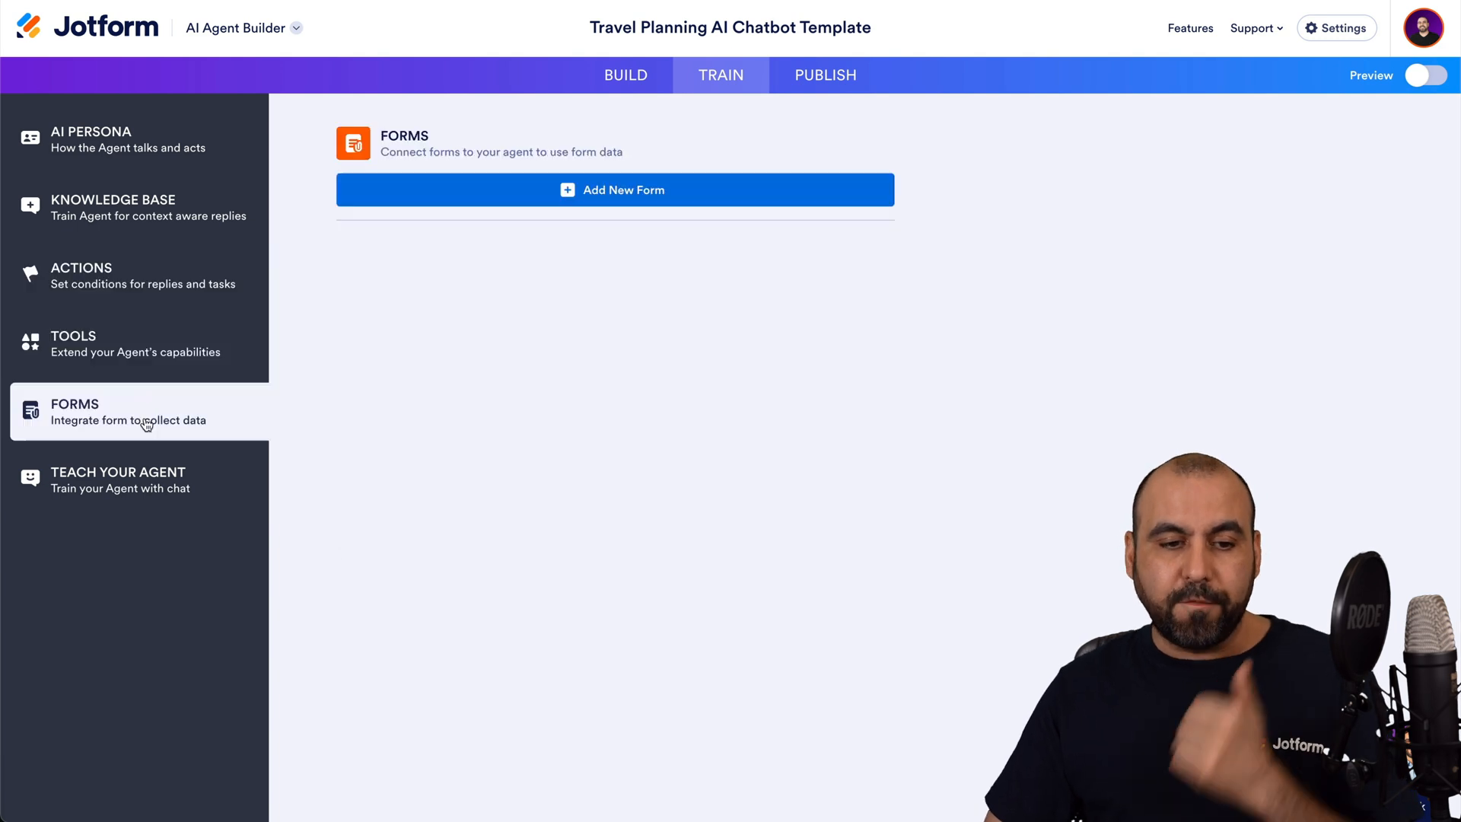
{"action": "left_click", "coordinate": [118, 480]}
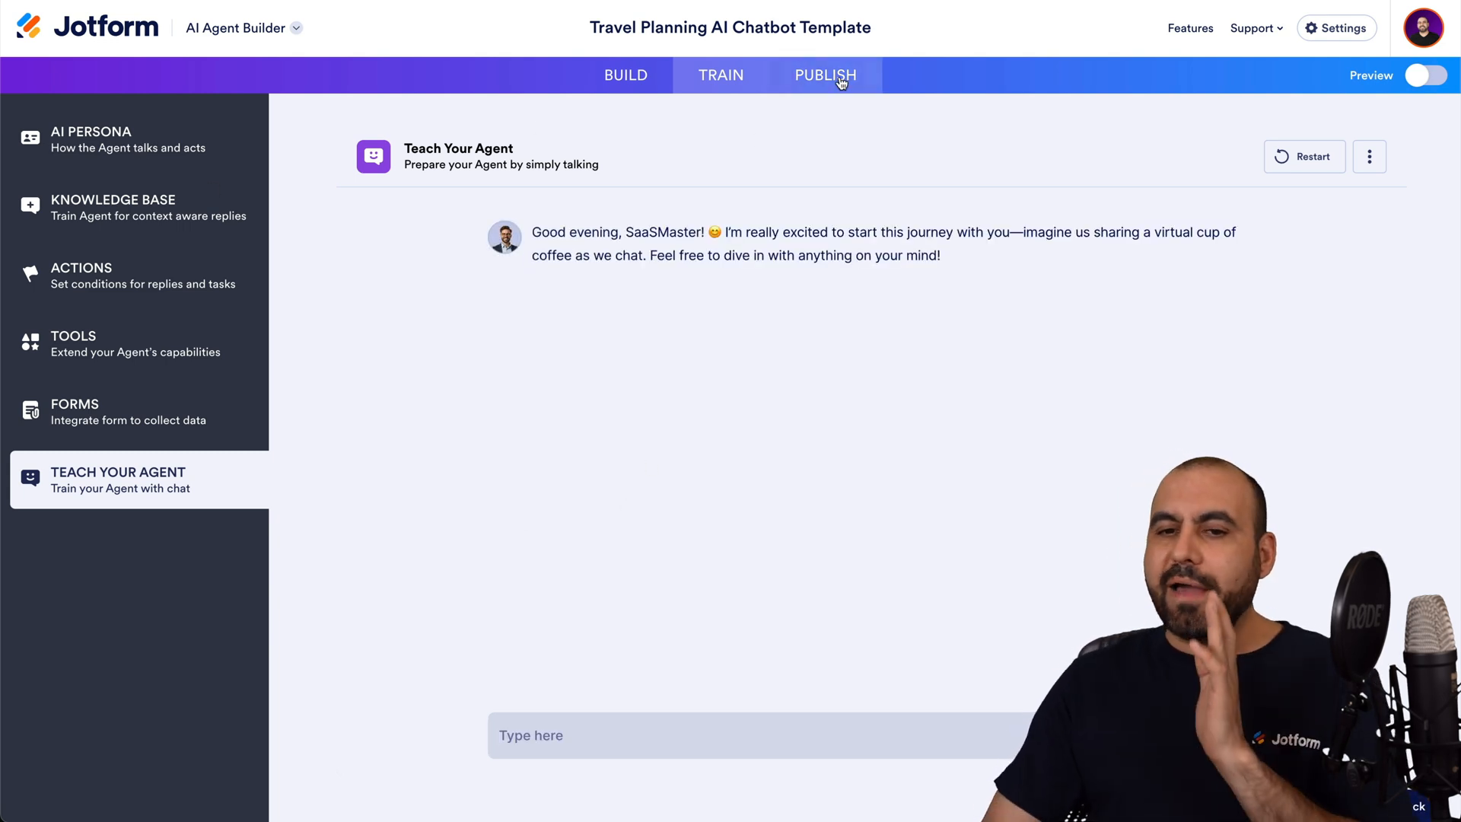
- Review the Standalone share link and embed code under Publish, then open Phone Agent
{"action": "left_click", "coordinate": [823, 76]}
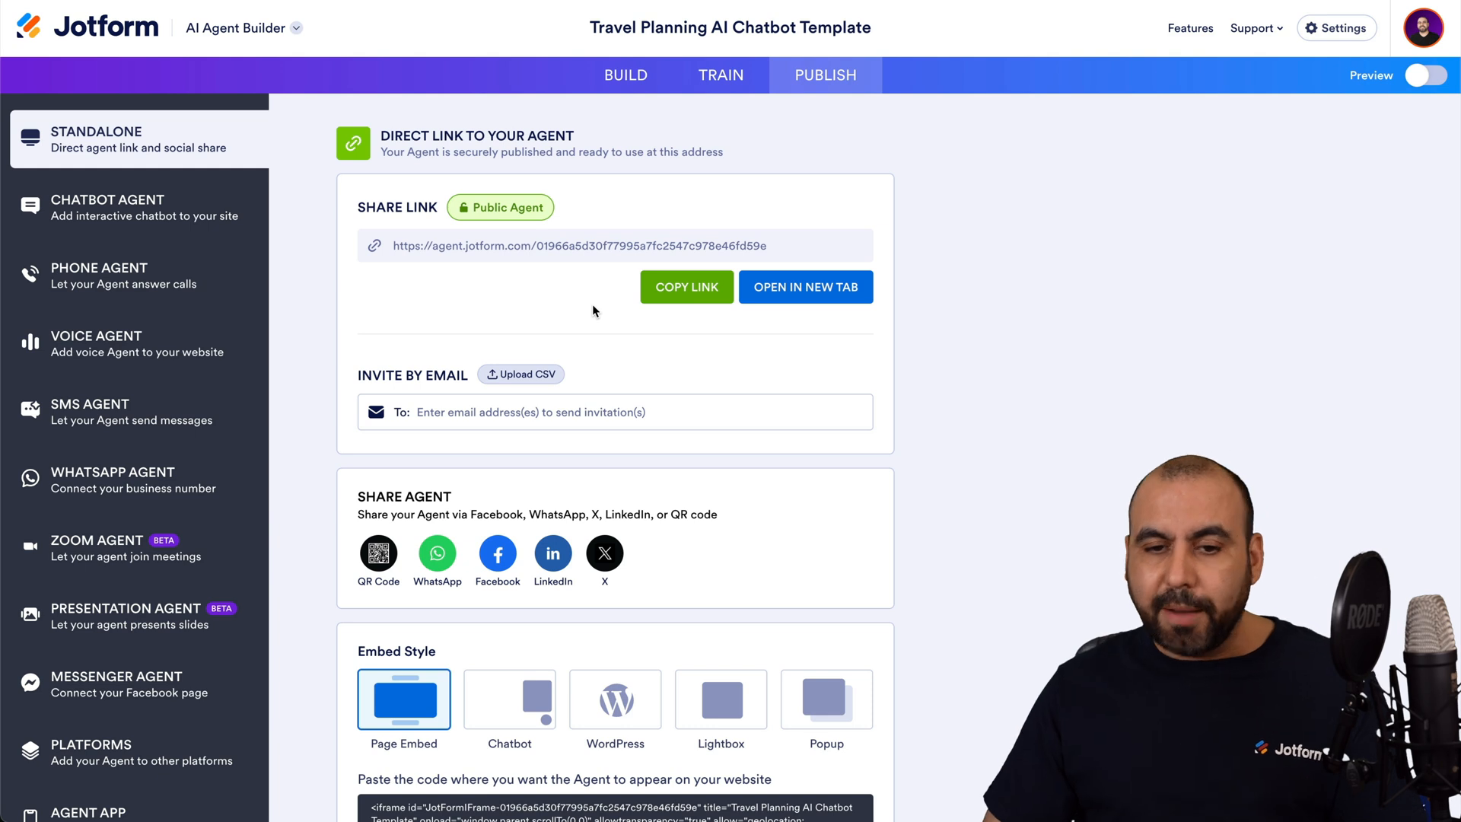
{"action": "scroll", "scroll_direction": "down", "scroll_amount": 3}
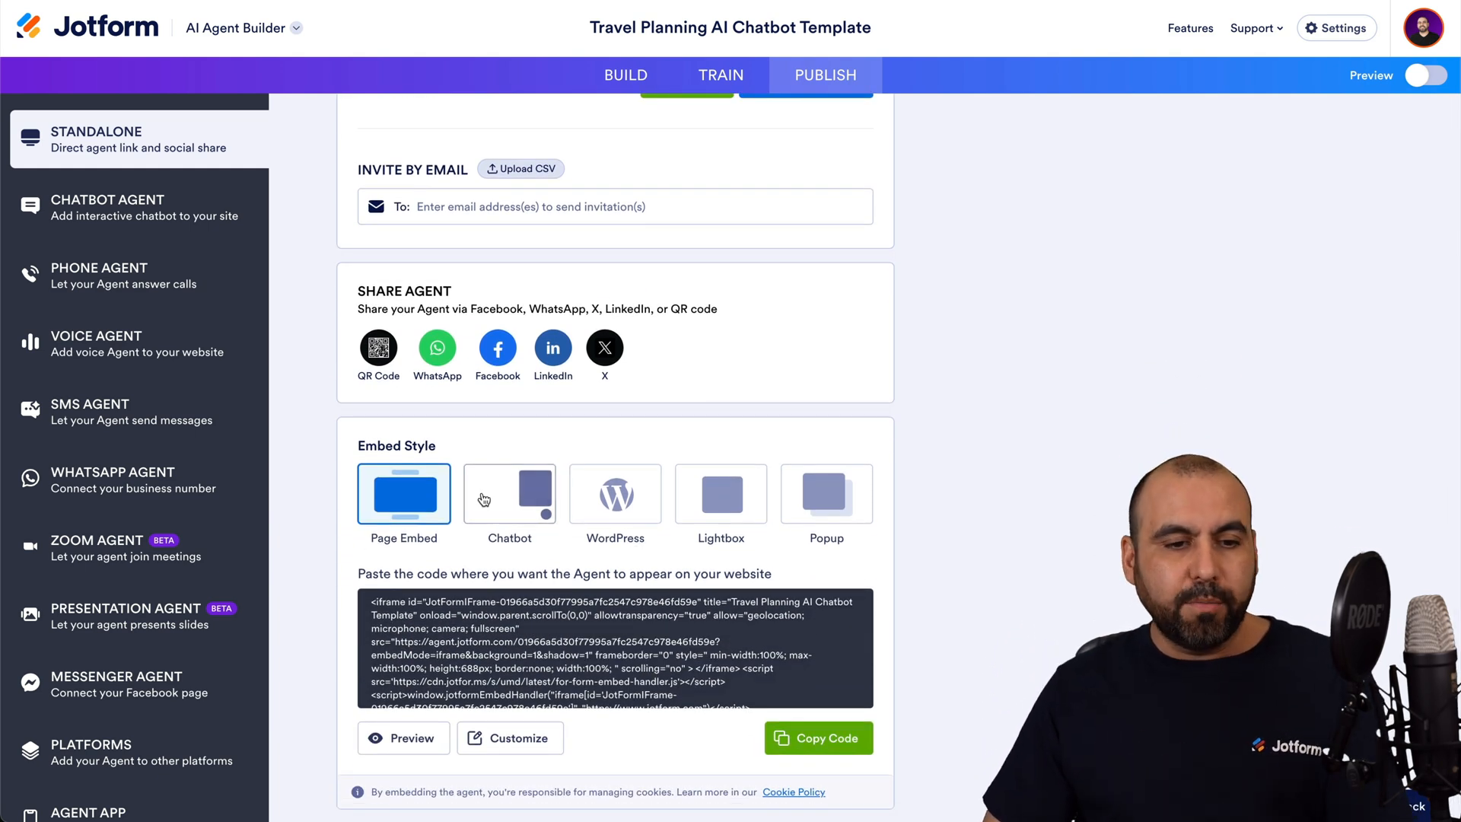
{"action": "left_click", "coordinate": [98, 276]}
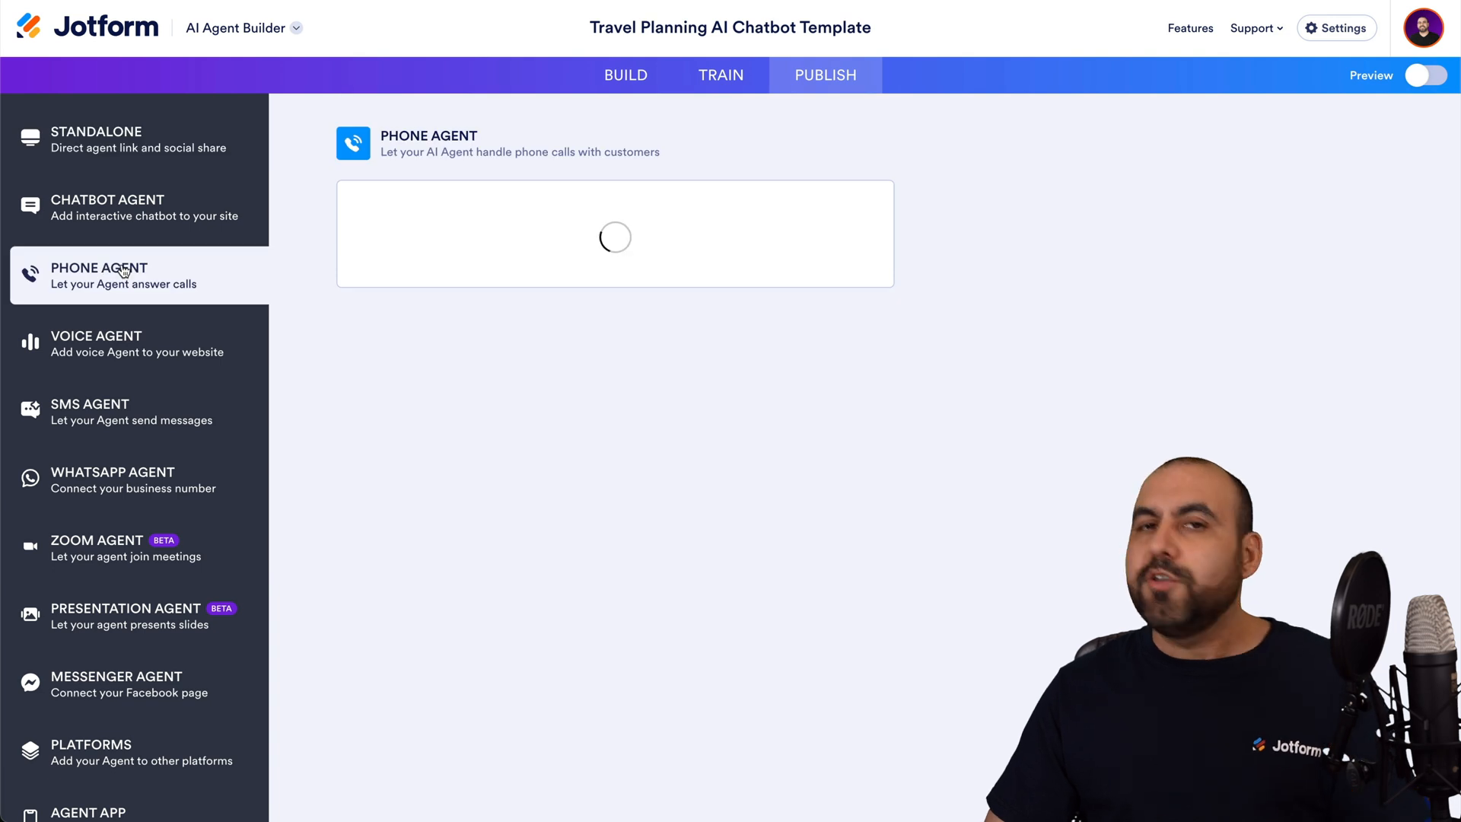